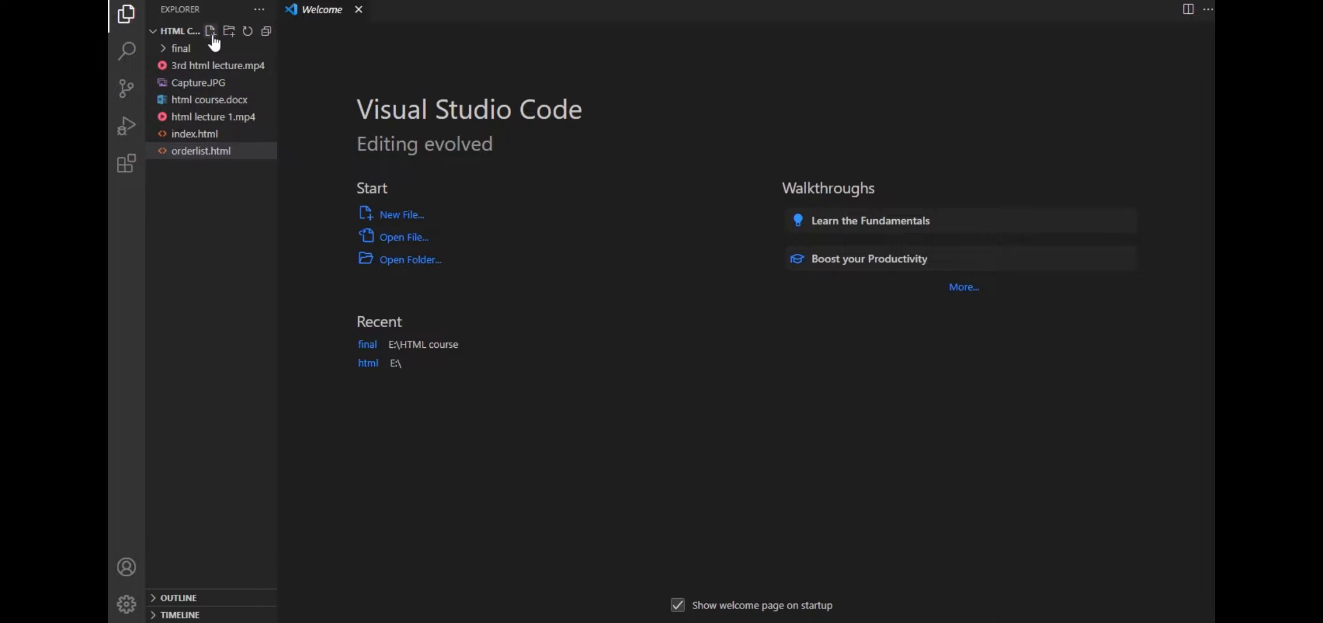
# Create a new file named unoderlist.html in the HTML course folder.
pyautogui.click(213, 31)
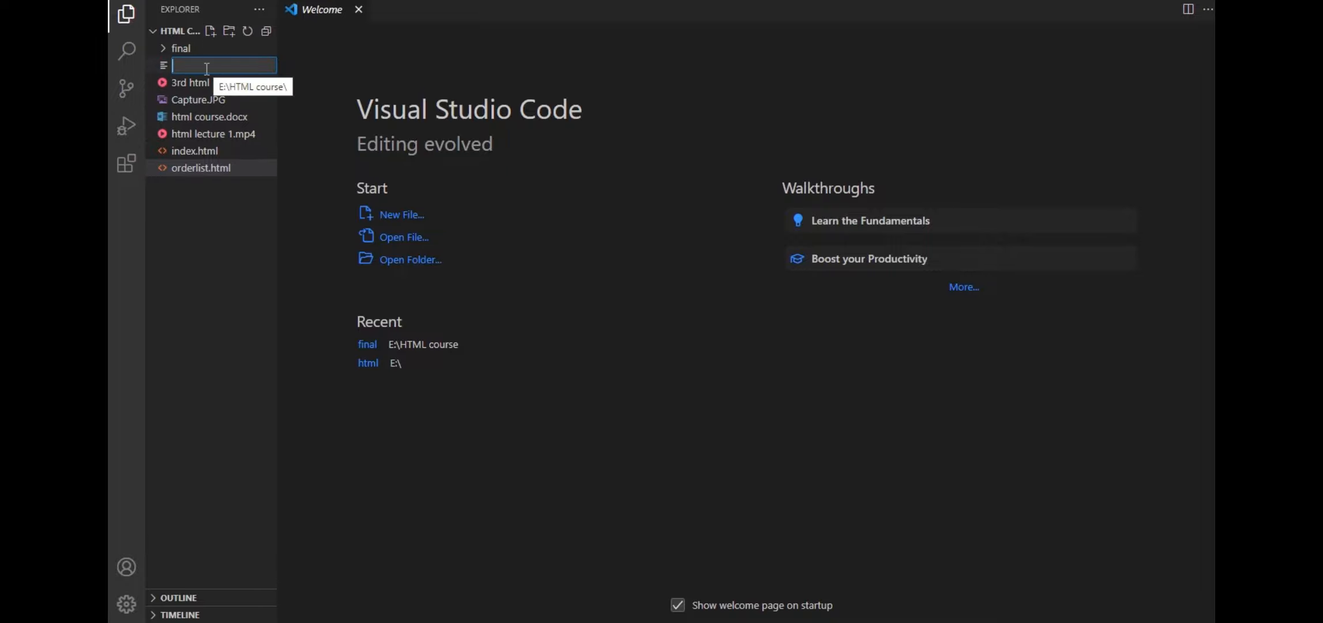
pyautogui.write('unoderlist')
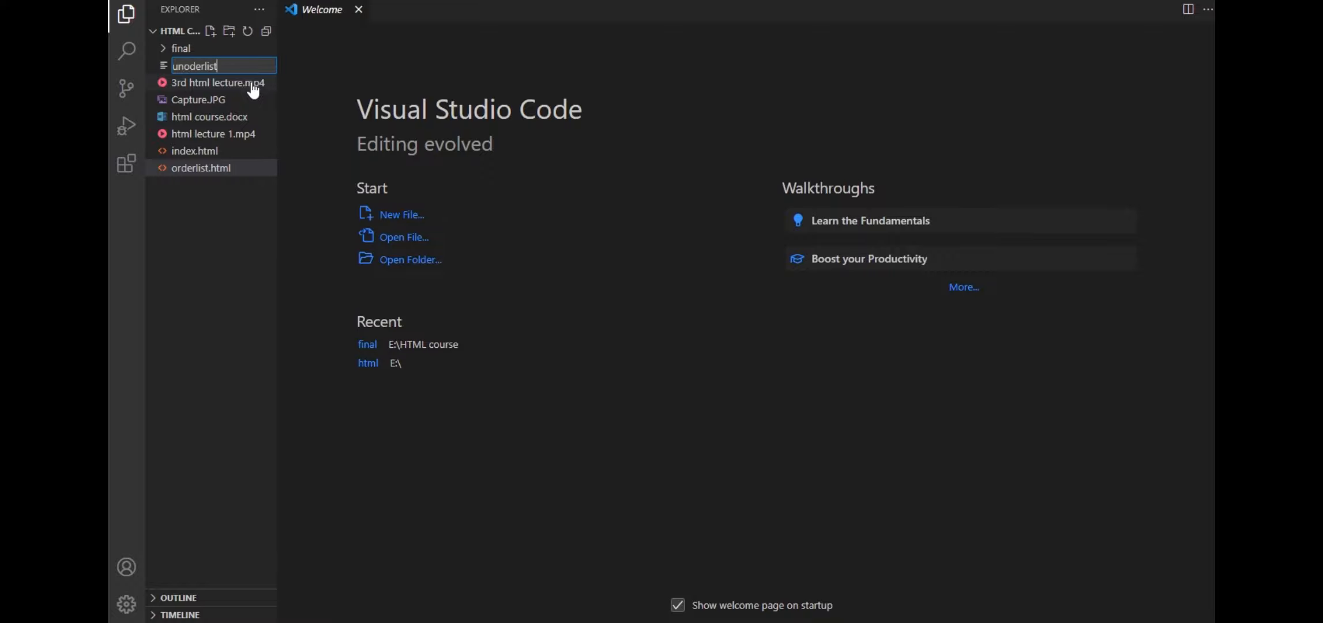
pyautogui.write('.html')
pyautogui.write('!')
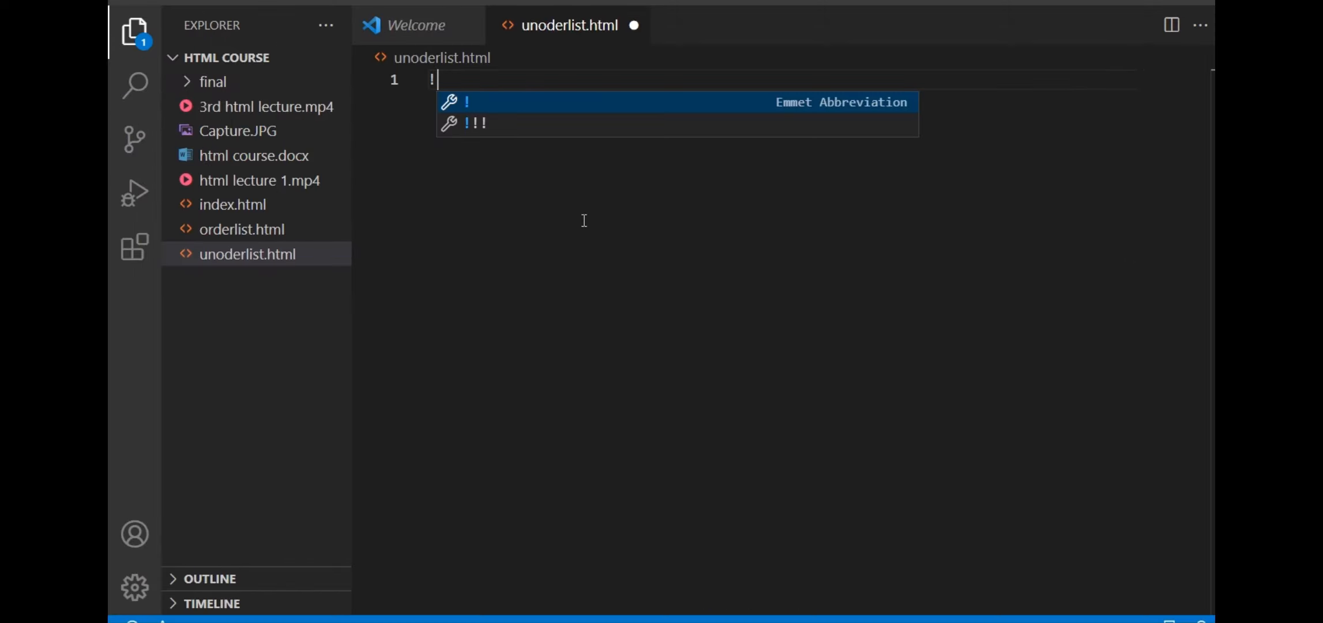
# Expand the HTML skeleton and add an 'unoderlist in html' comment in the body.
pyautogui.press('Tab')
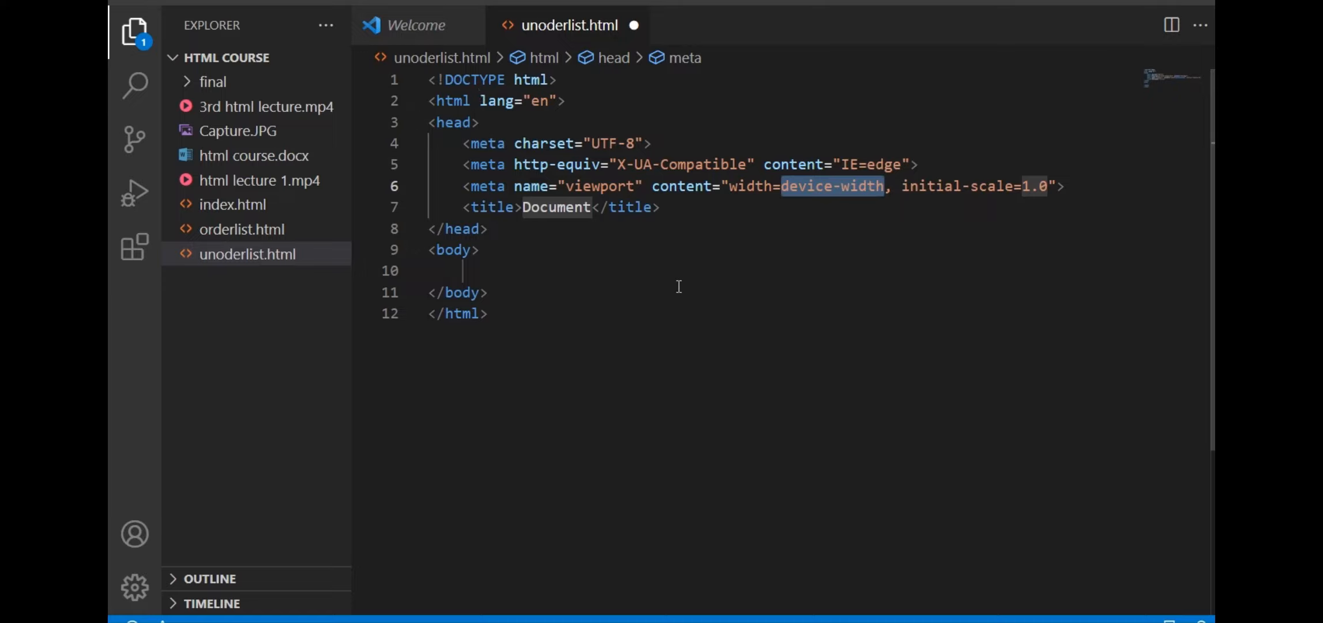
pyautogui.click(491, 269)
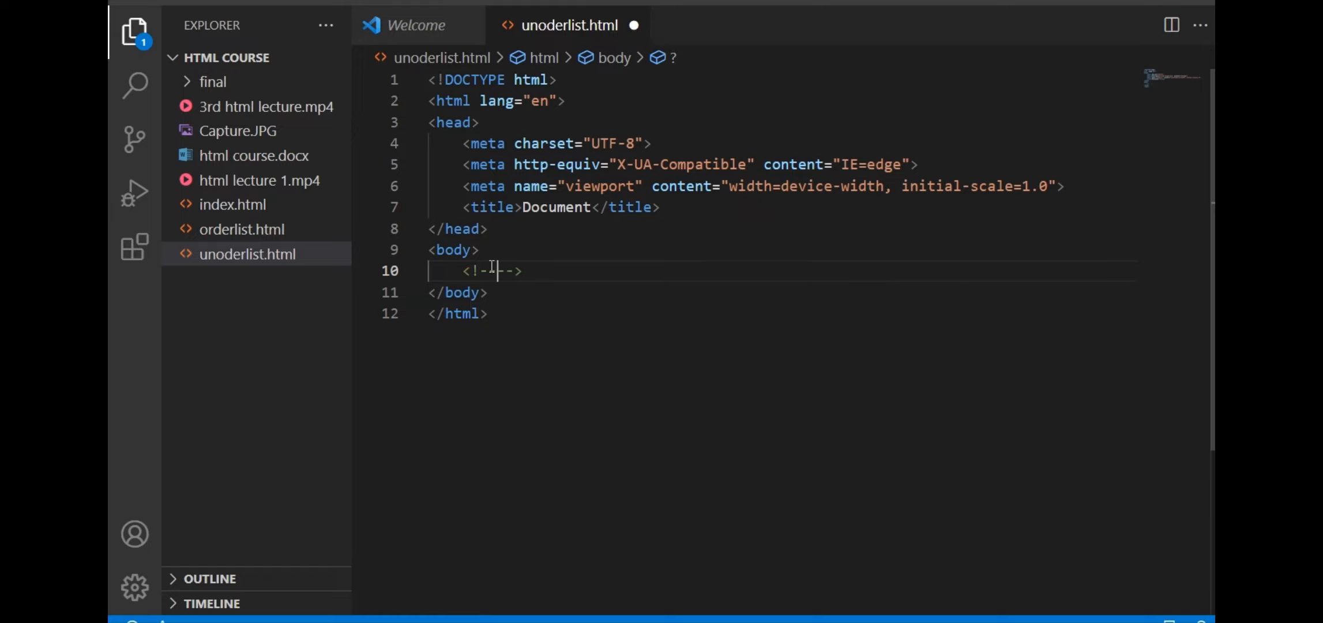
pyautogui.write('uno')
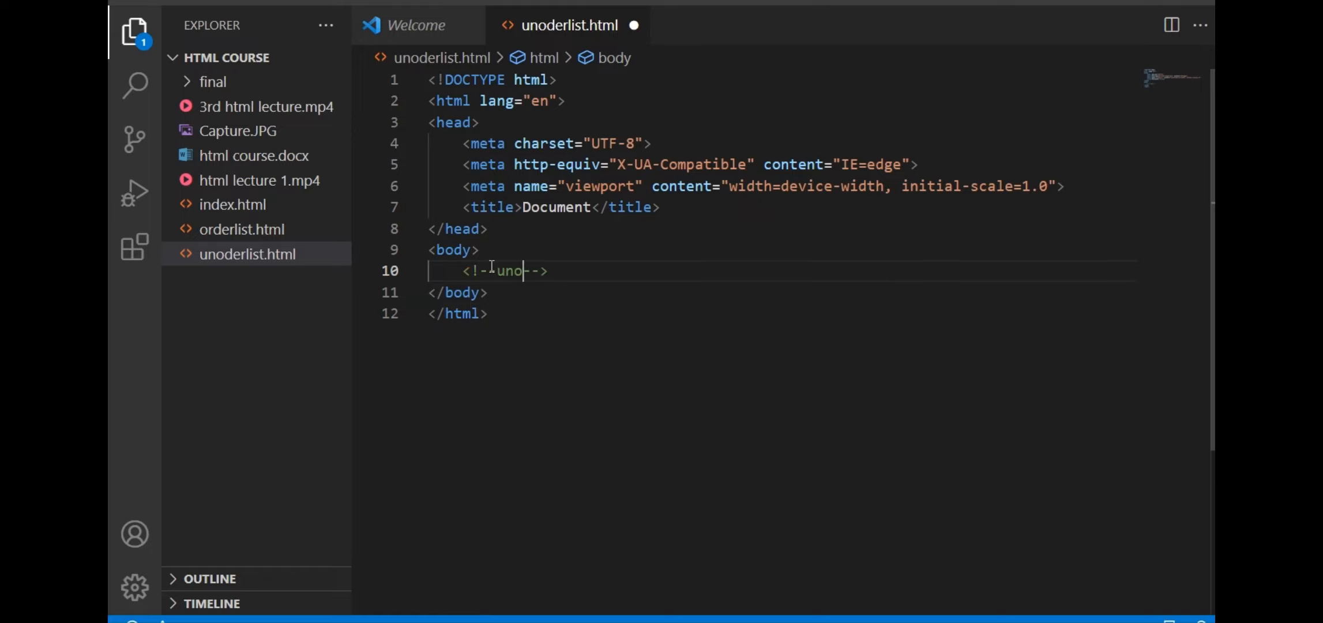
pyautogui.write('der')
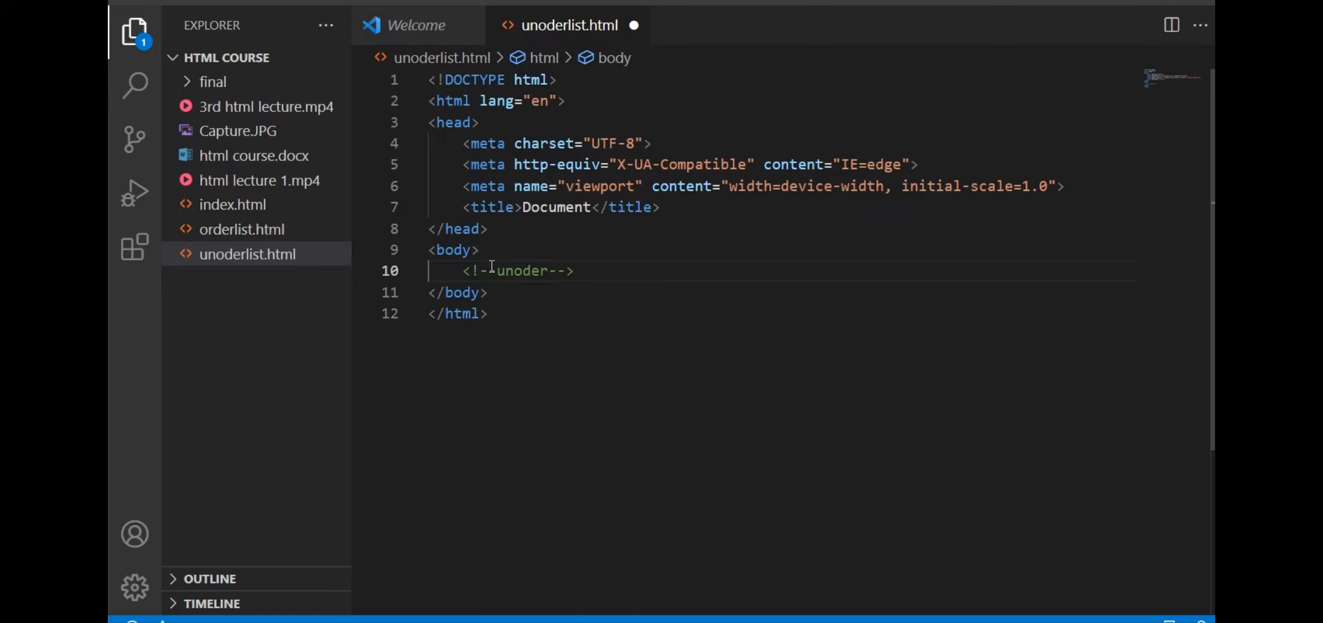
pyautogui.write('list i')
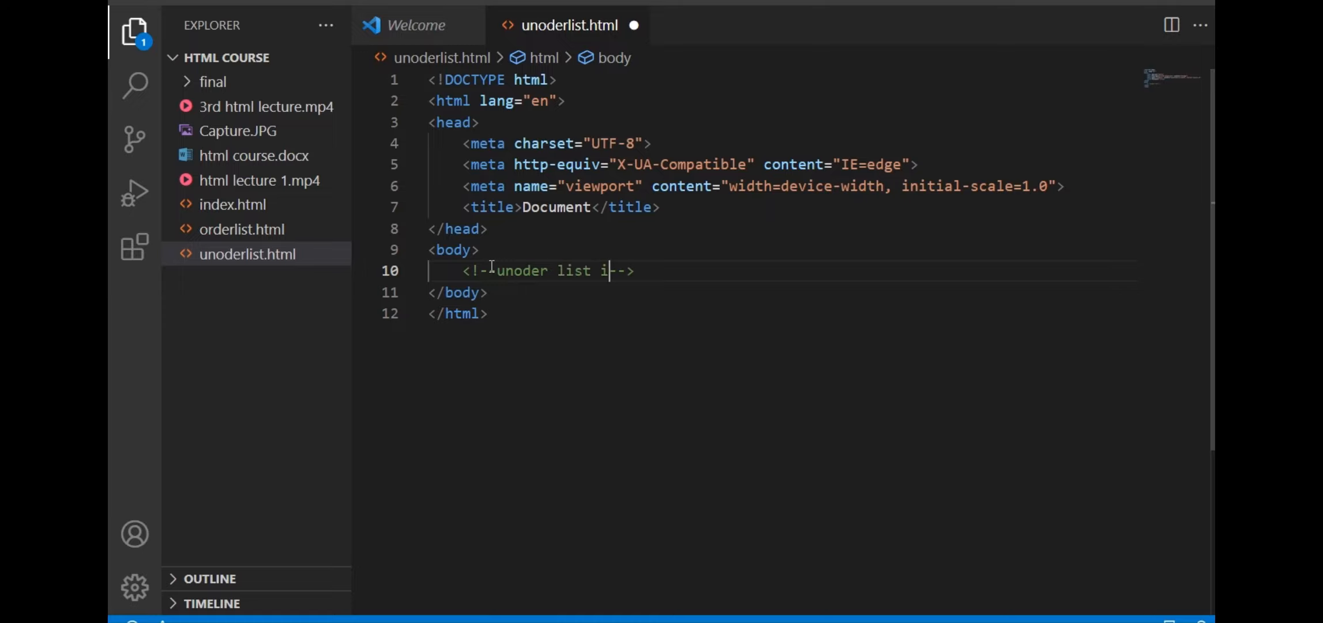
pyautogui.write('n html')
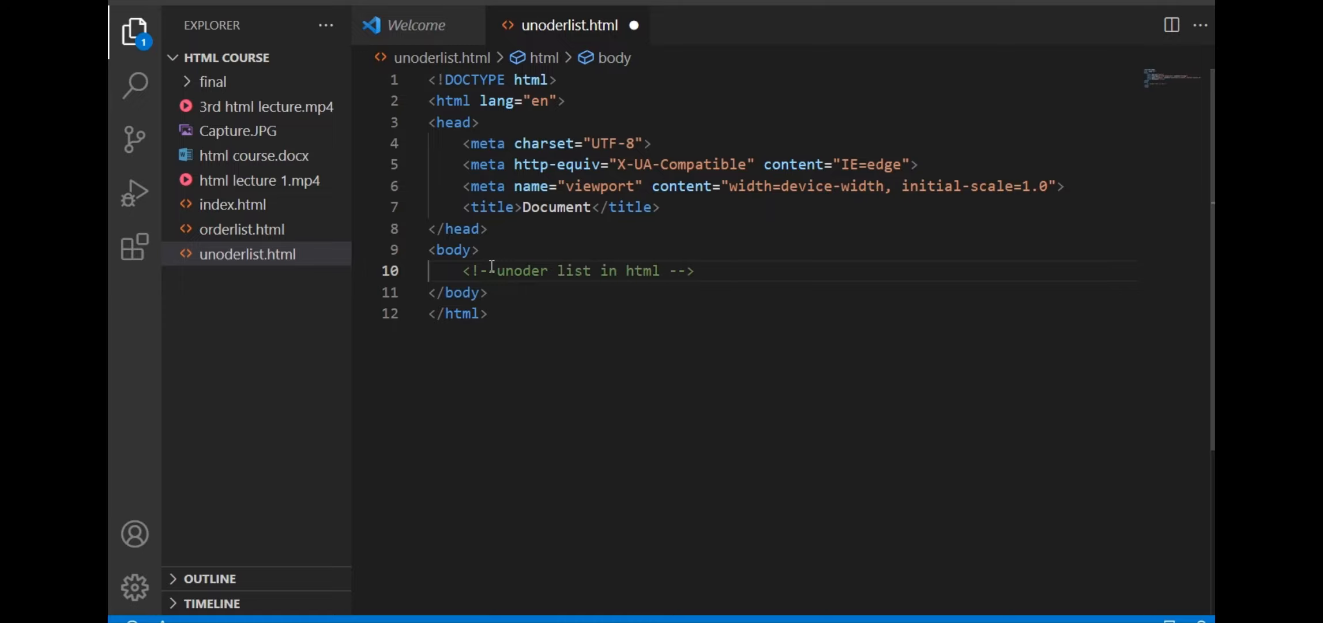
pyautogui.press('Enter')
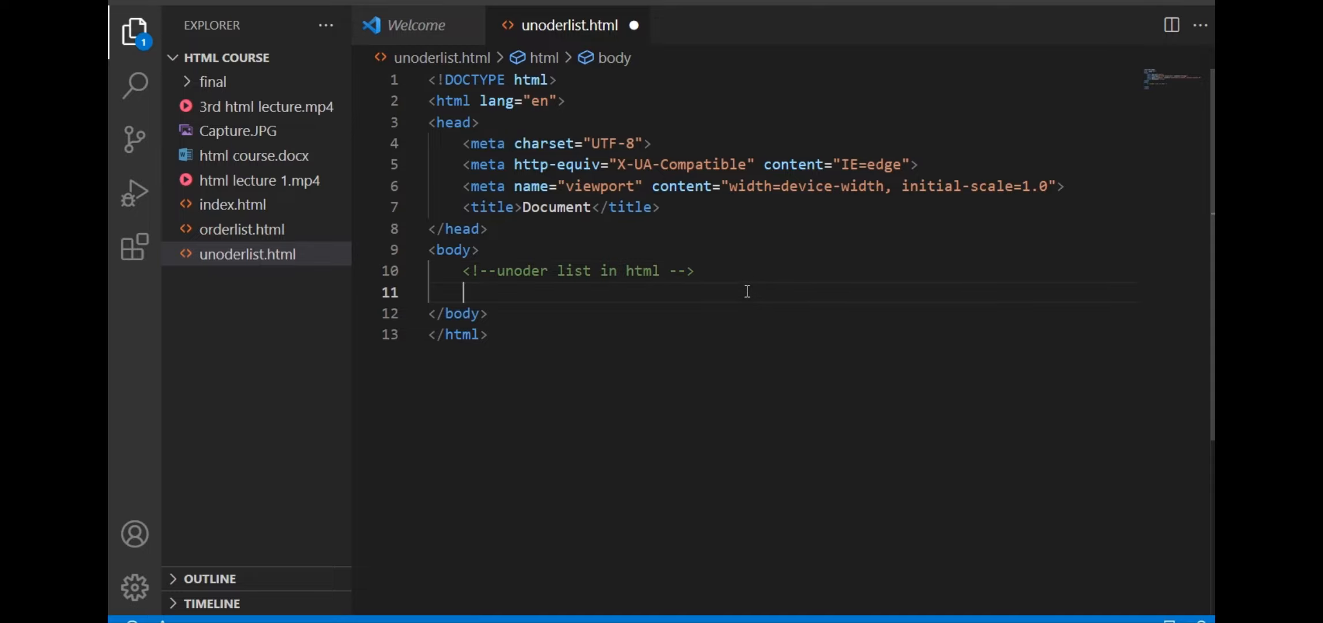
# Write a ul with list items orange, banana and apple.
pyautogui.write('<ul>')
pyautogui.write('li')
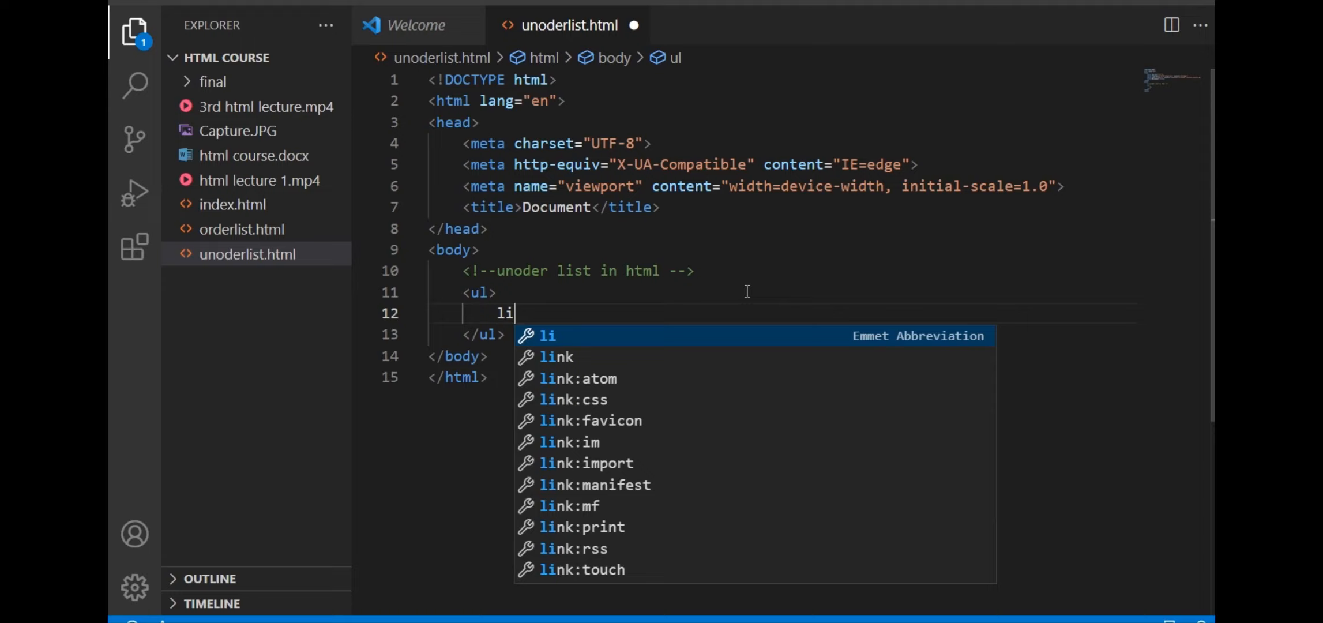
pyautogui.press('Tab')
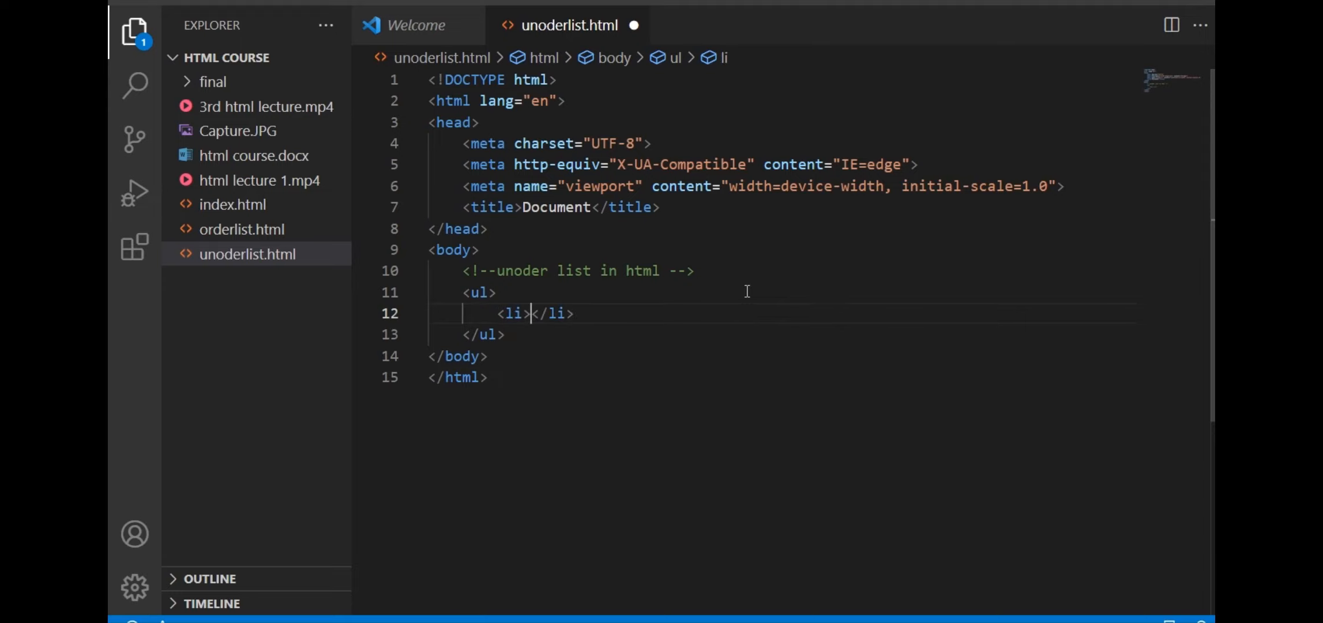
pyautogui.write('orange')
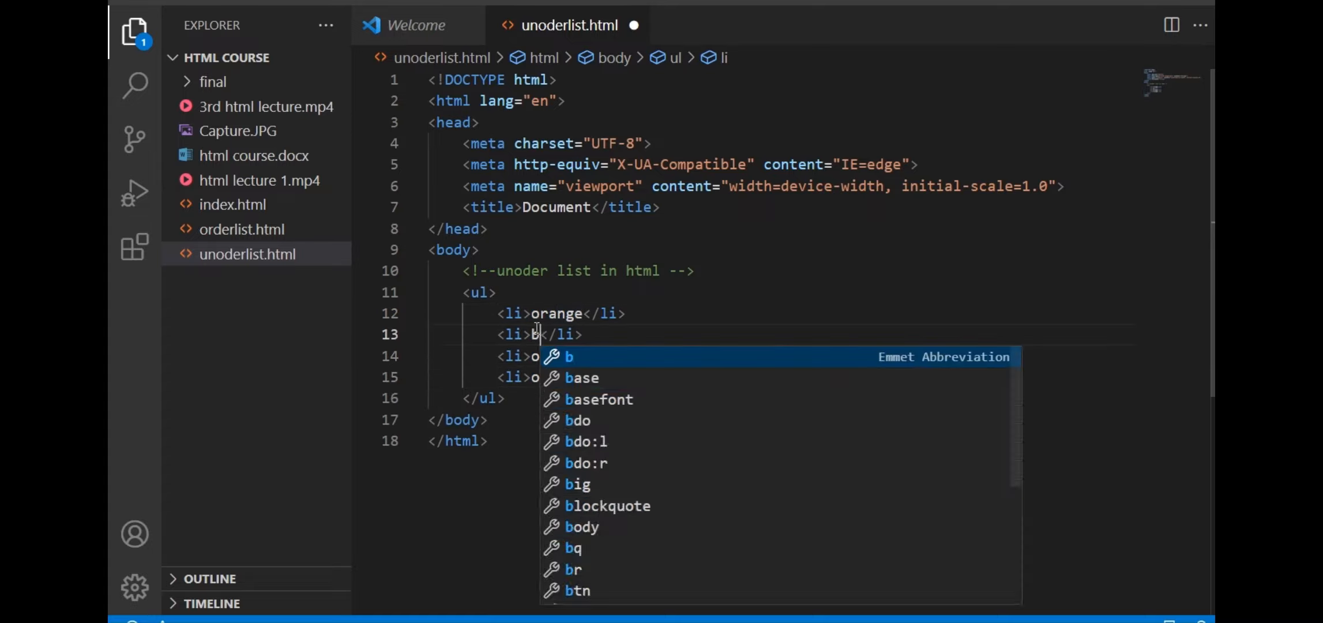
pyautogui.write('anana')
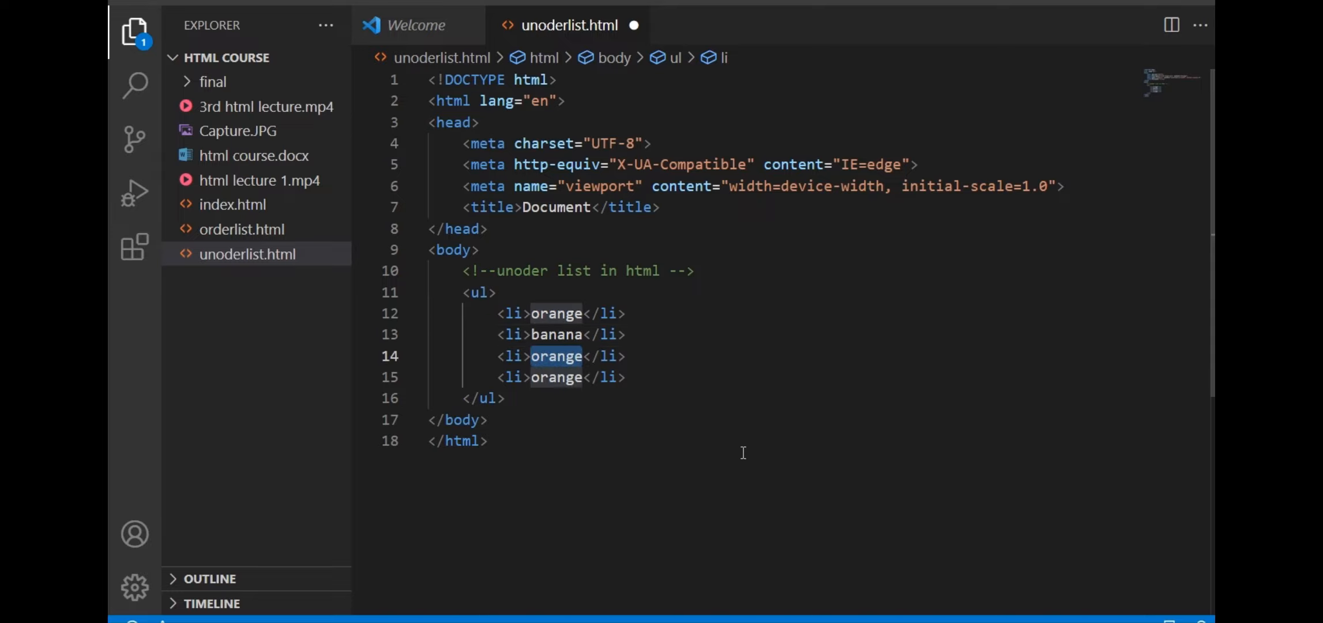
pyautogui.write('apple')
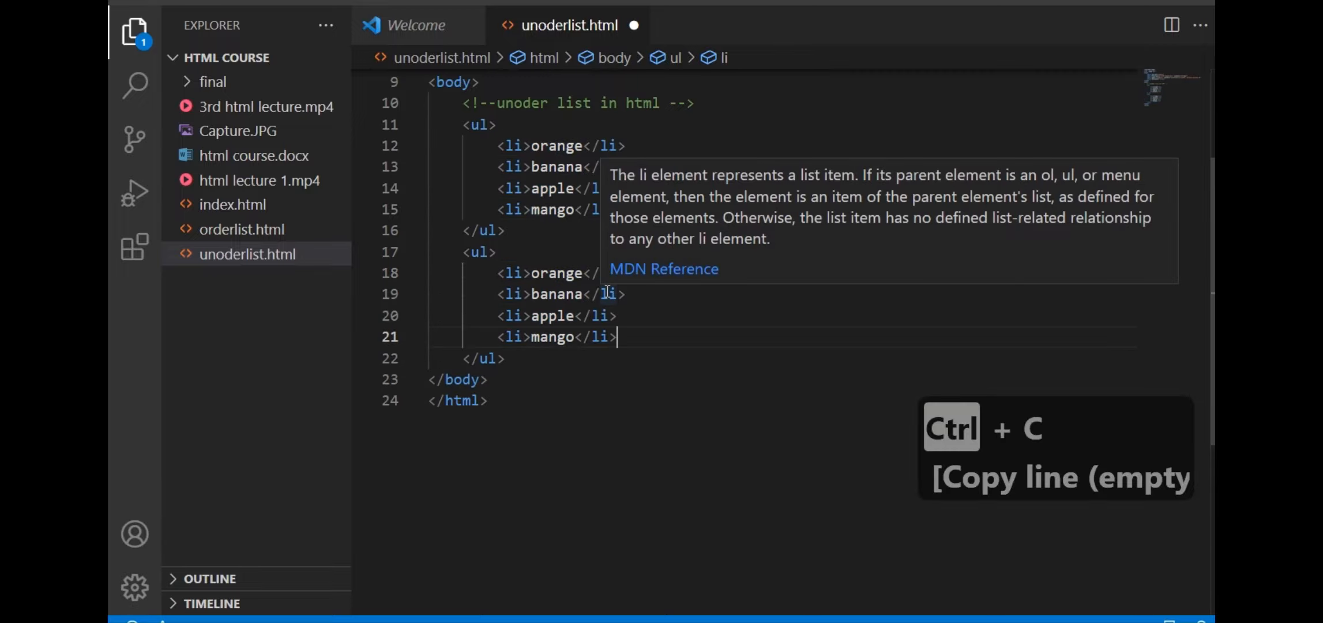
# Add style="list-style-type: circle;" to the second fruit ul and save.
pyautogui.write('st')
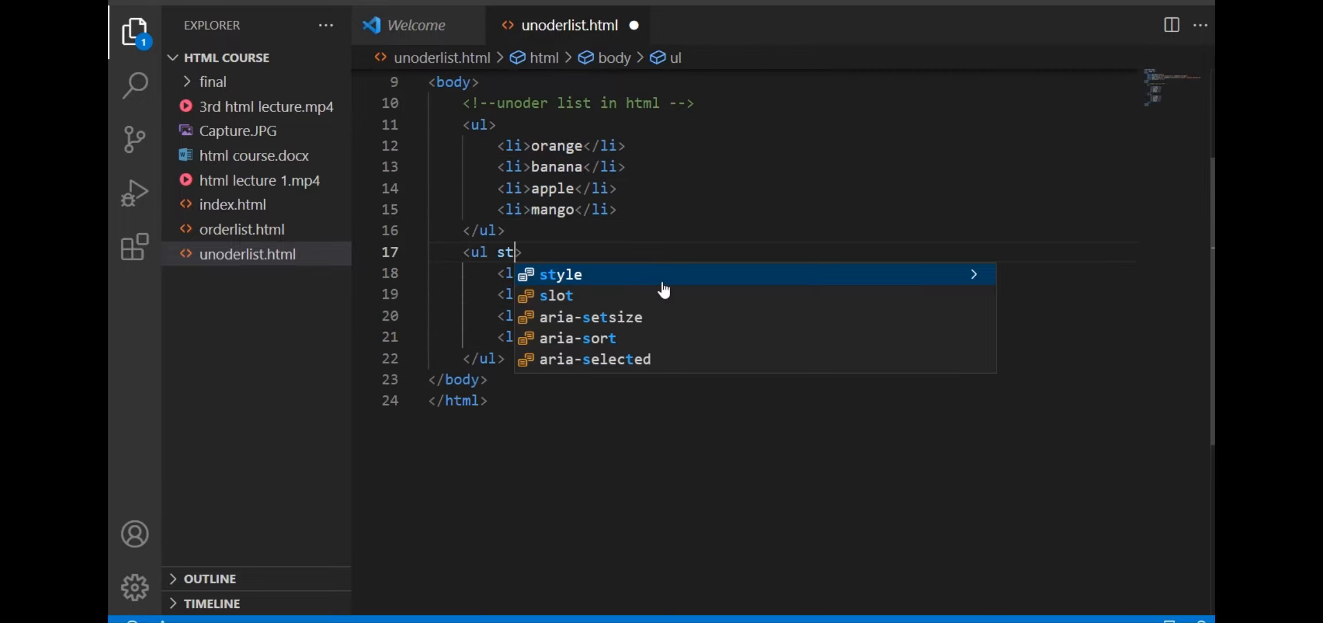
pyautogui.click(560, 274)
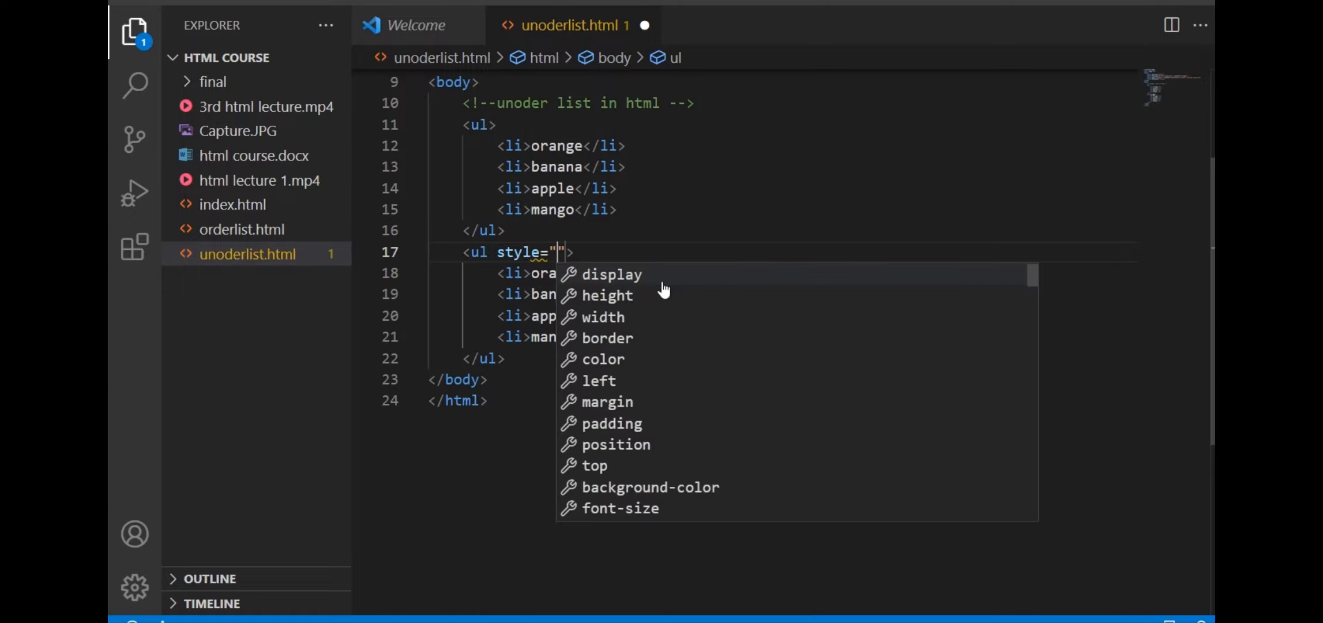
pyautogui.moveTo(627, 292)
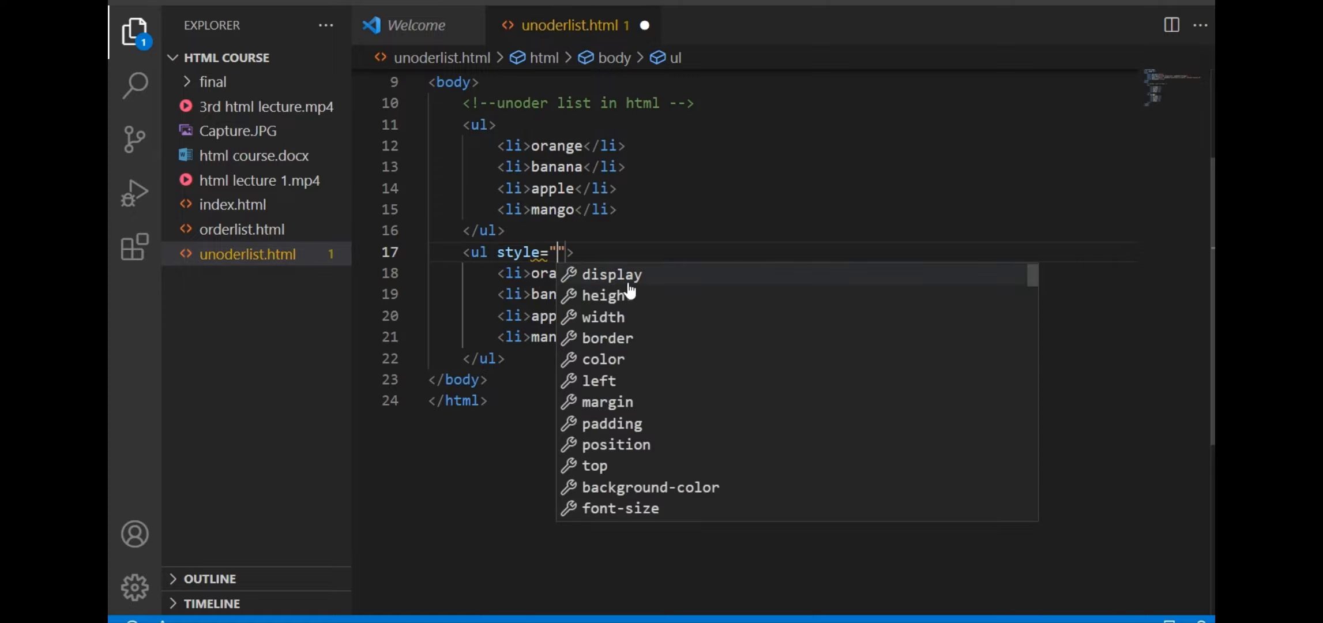
pyautogui.write('list-style-type: circle;')
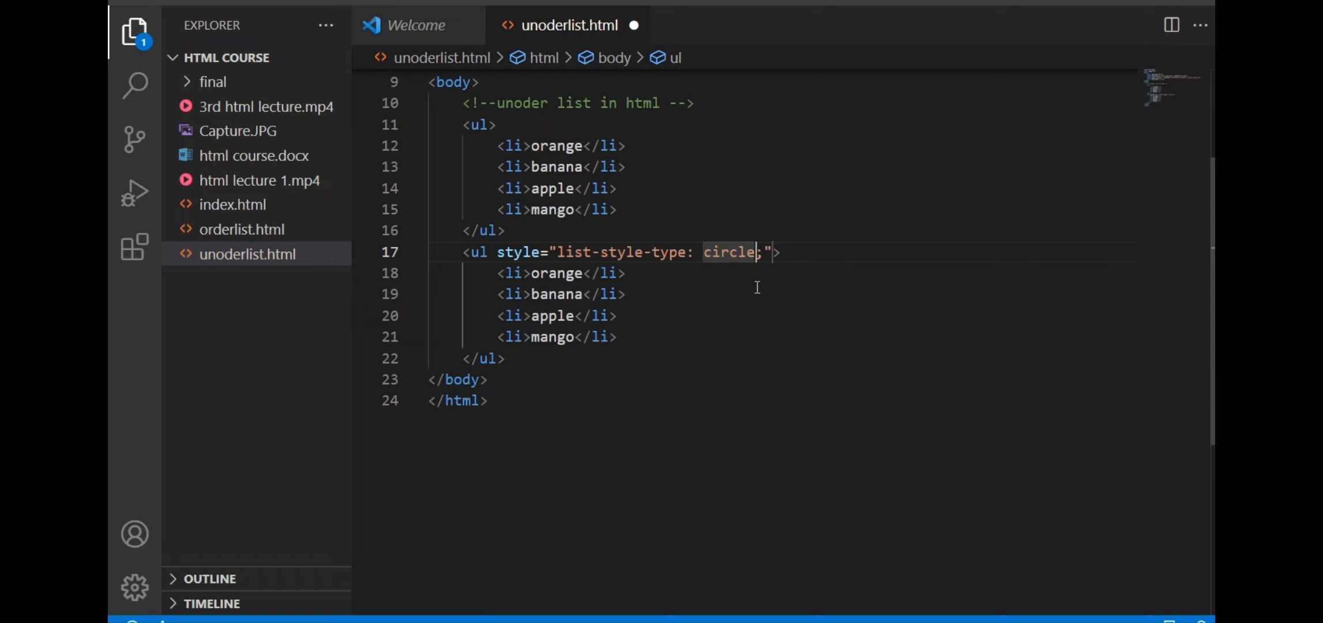
pyautogui.press('Ctrl+s')
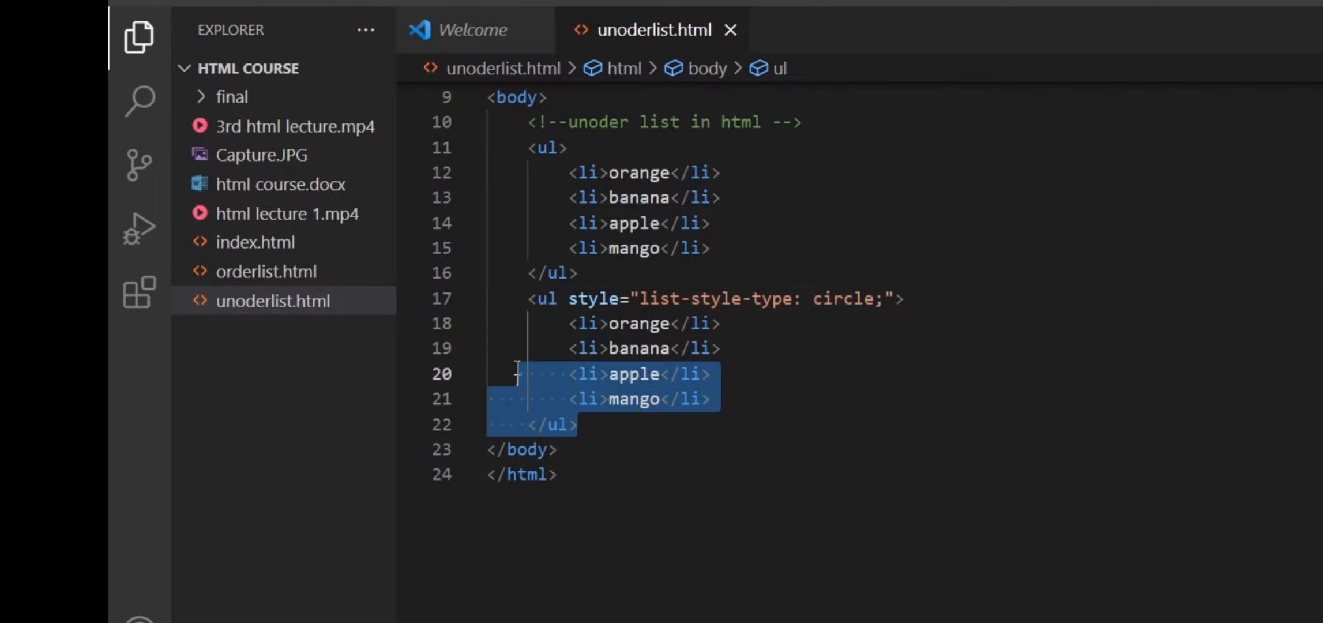
# Paste the circle-styled fruit ul after the second list and save.
pyautogui.click(616, 432)
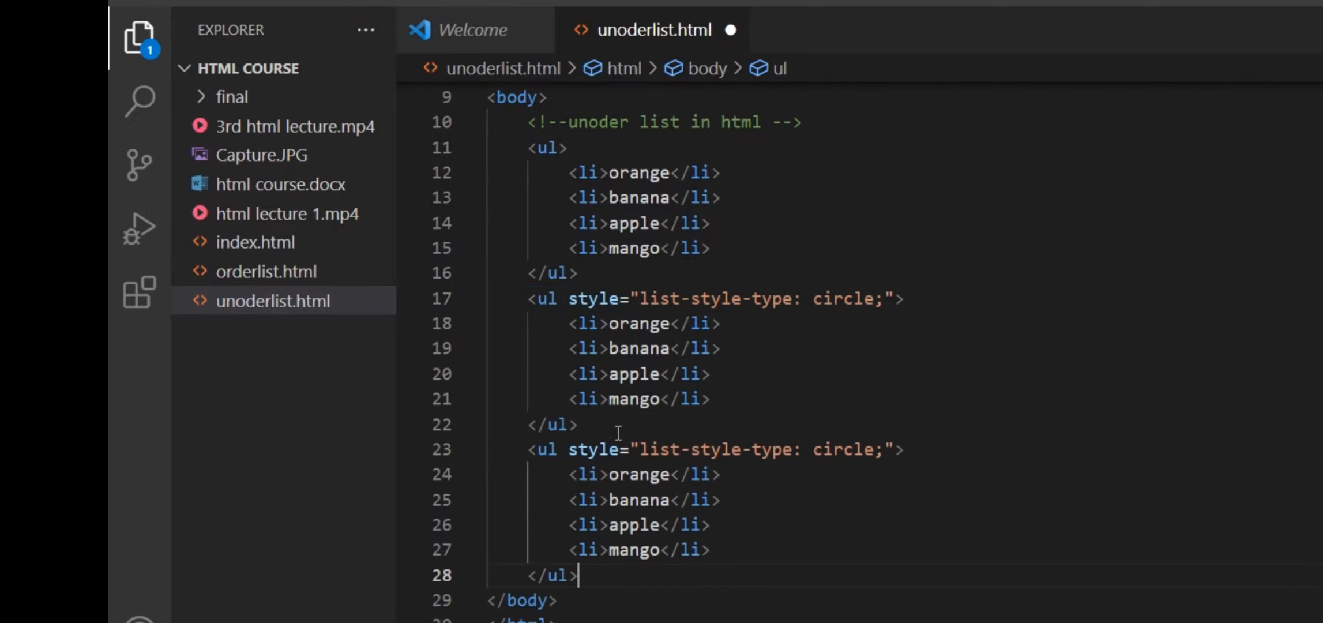
pyautogui.moveTo(737, 460)
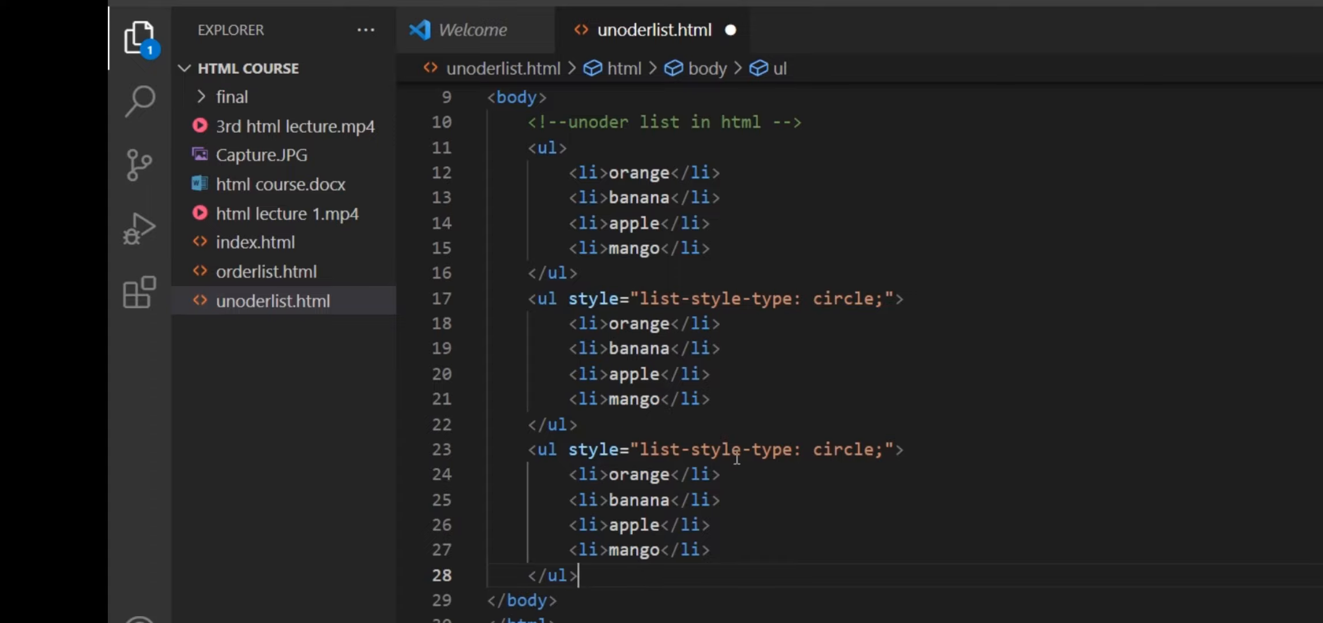
pyautogui.write('s')
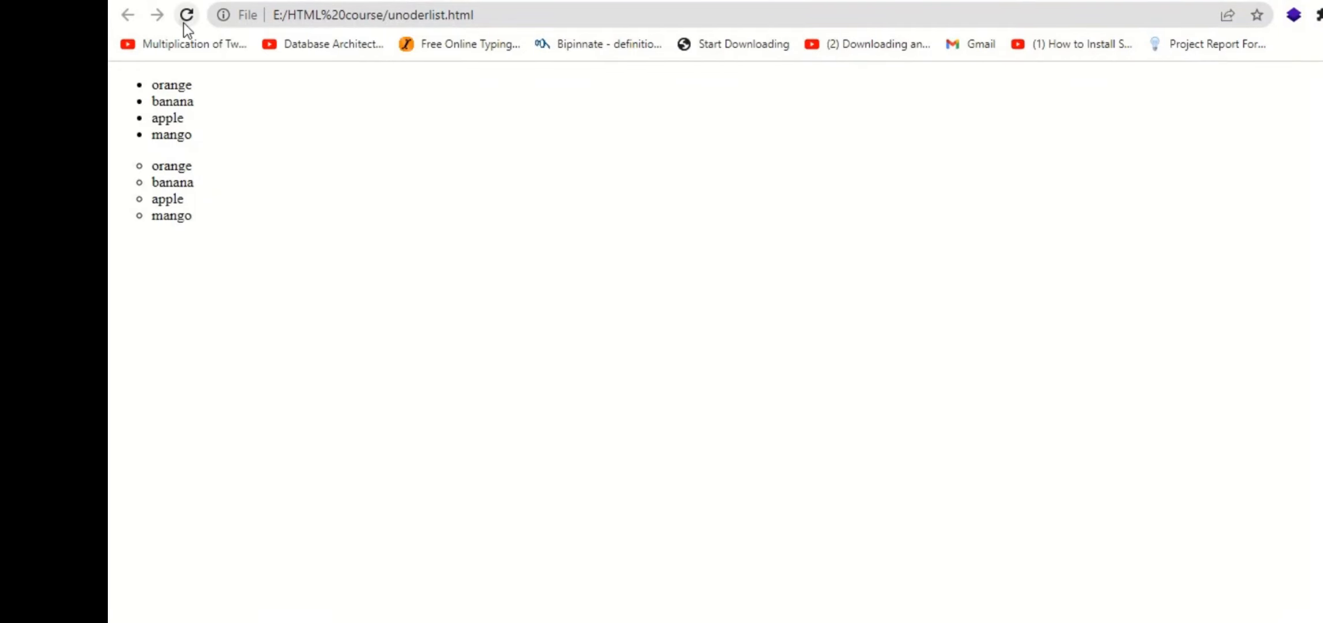
# Set the last list's list-style-type to none and reload unoderlist.html in Chrome.
pyautogui.click(187, 15)
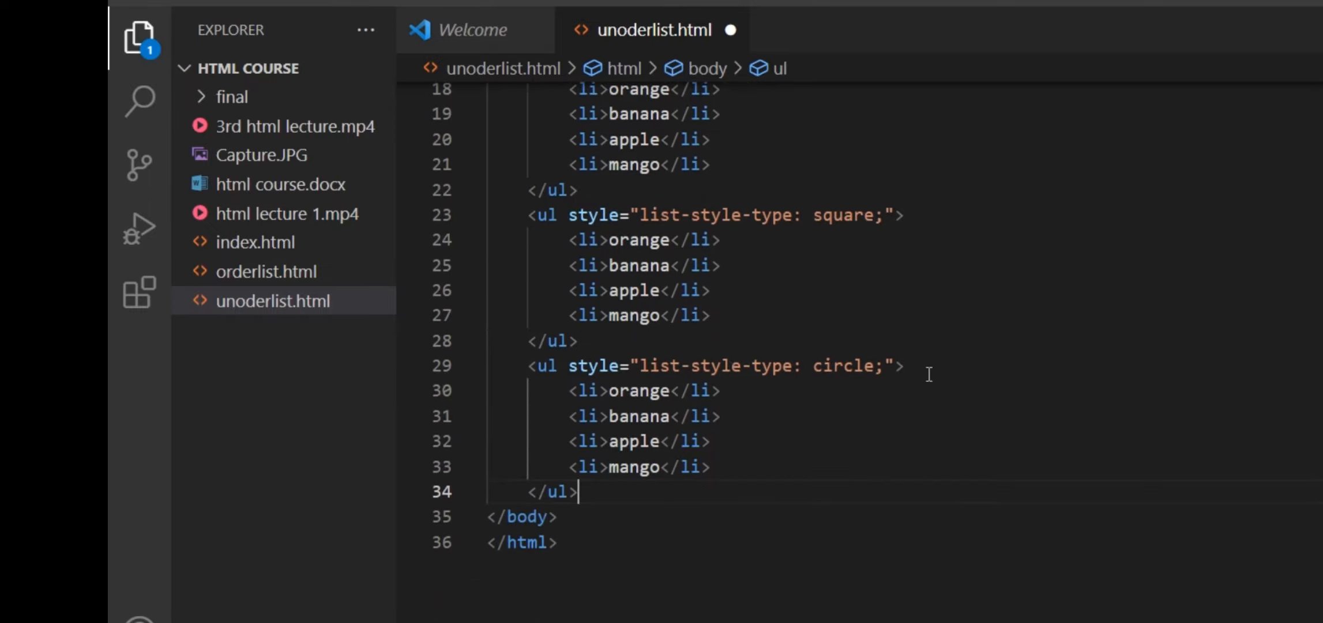
pyautogui.write('none')
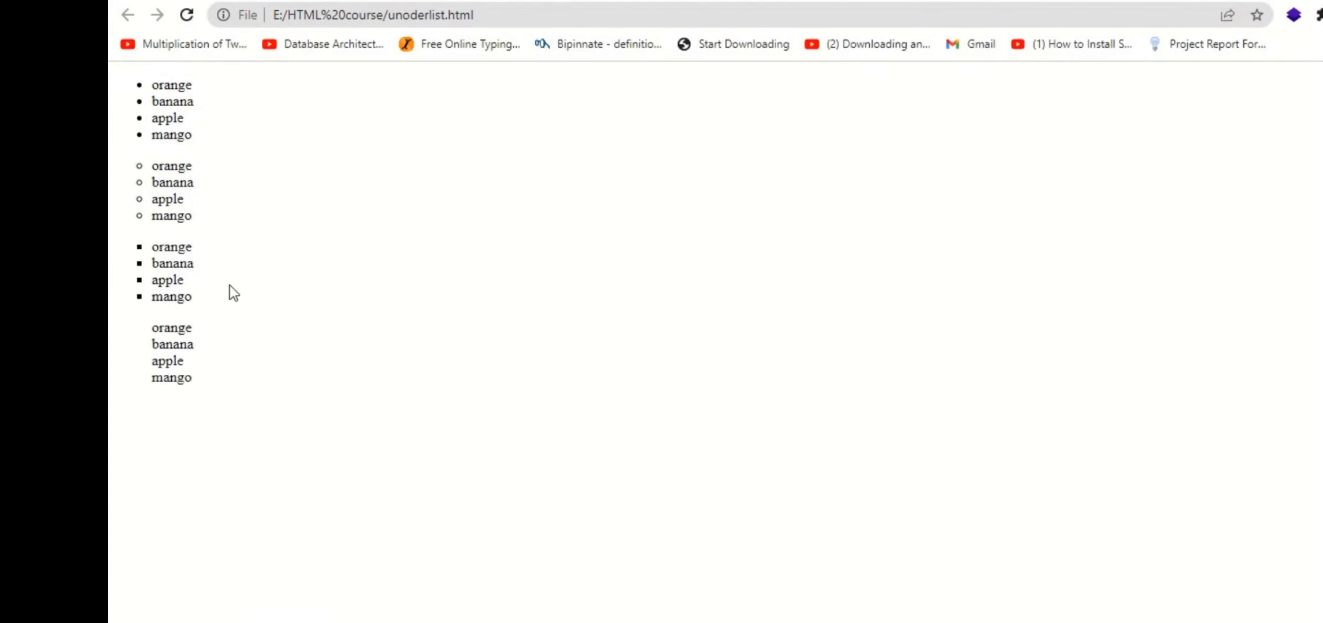
pyautogui.moveTo(215, 347)
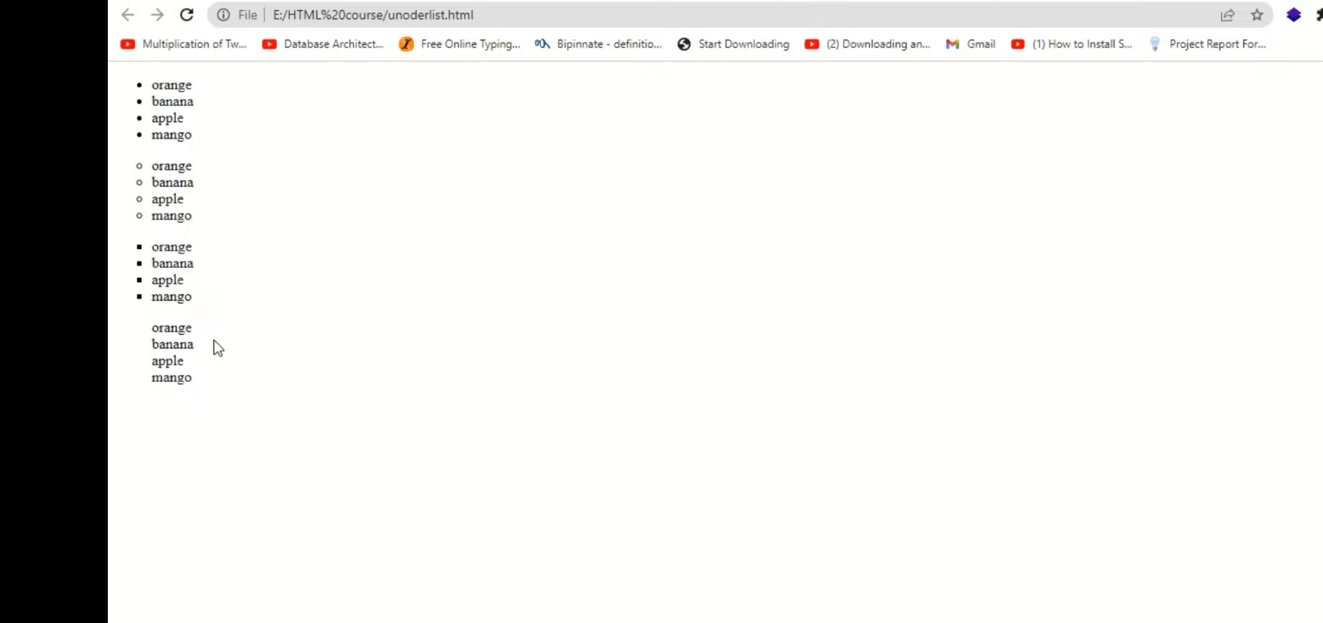
pyautogui.moveTo(643, 365)
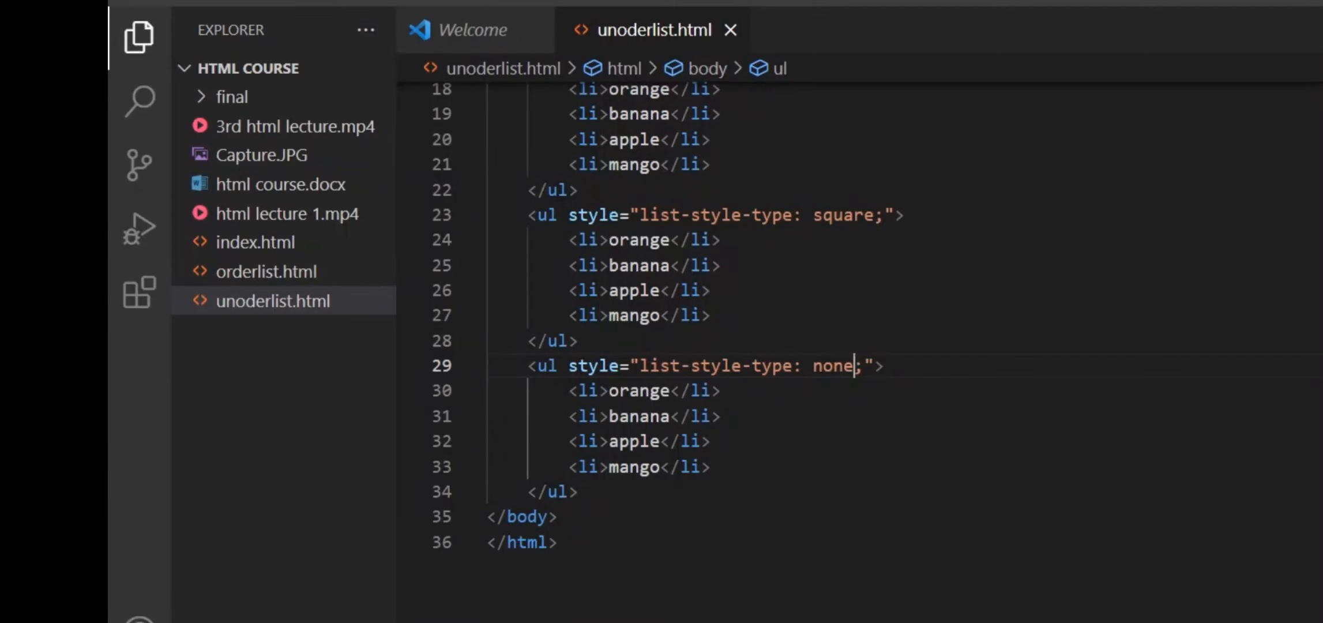
# Add a 'nested li oder list' comment.
pyautogui.write('<!-- -->')
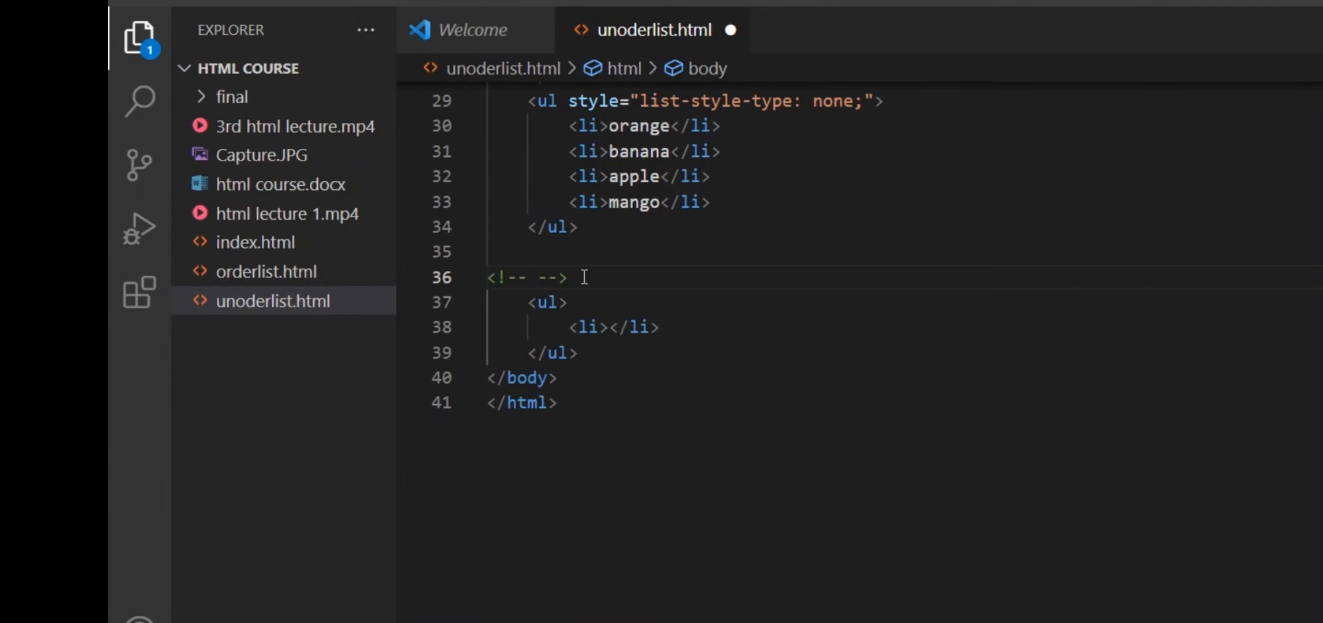
pyautogui.write('nested list of un')
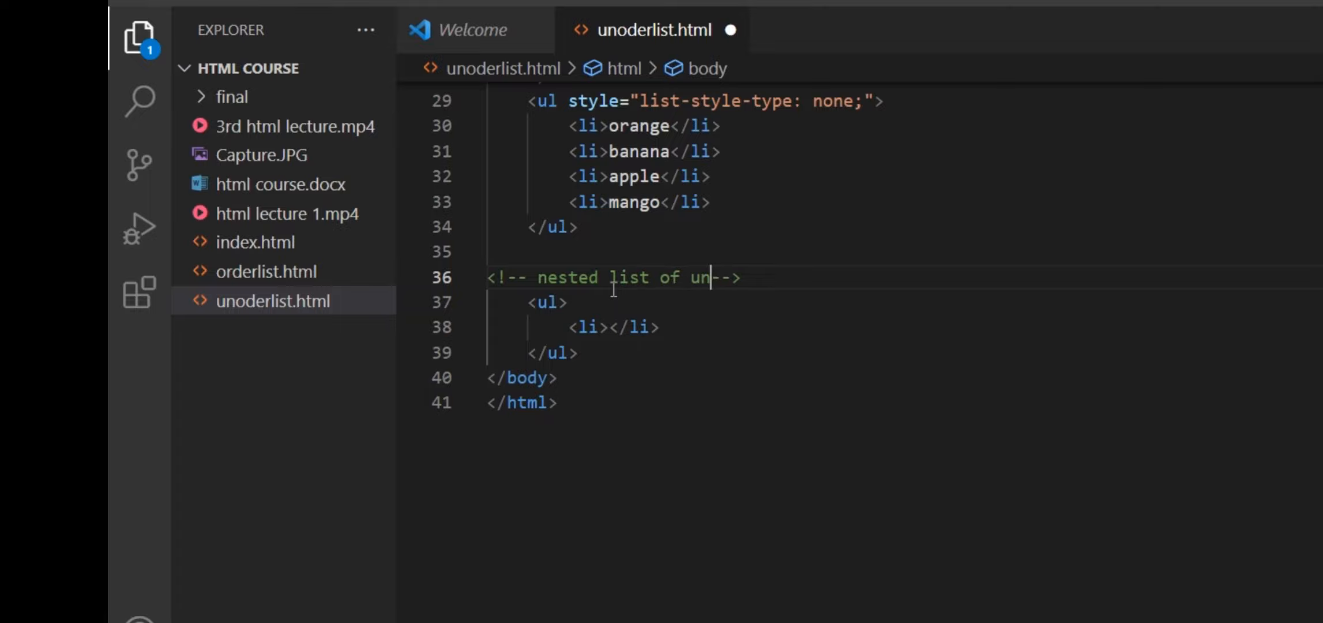
pyautogui.write('oder list')
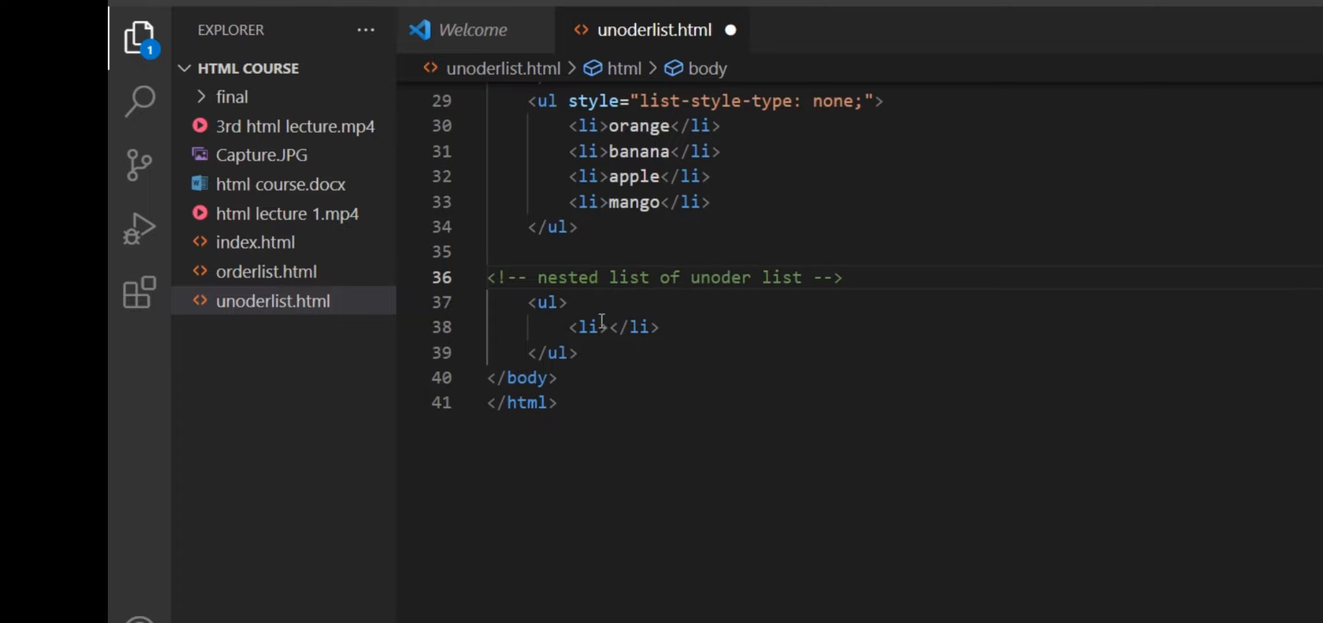
pyautogui.moveTo(720, 393)
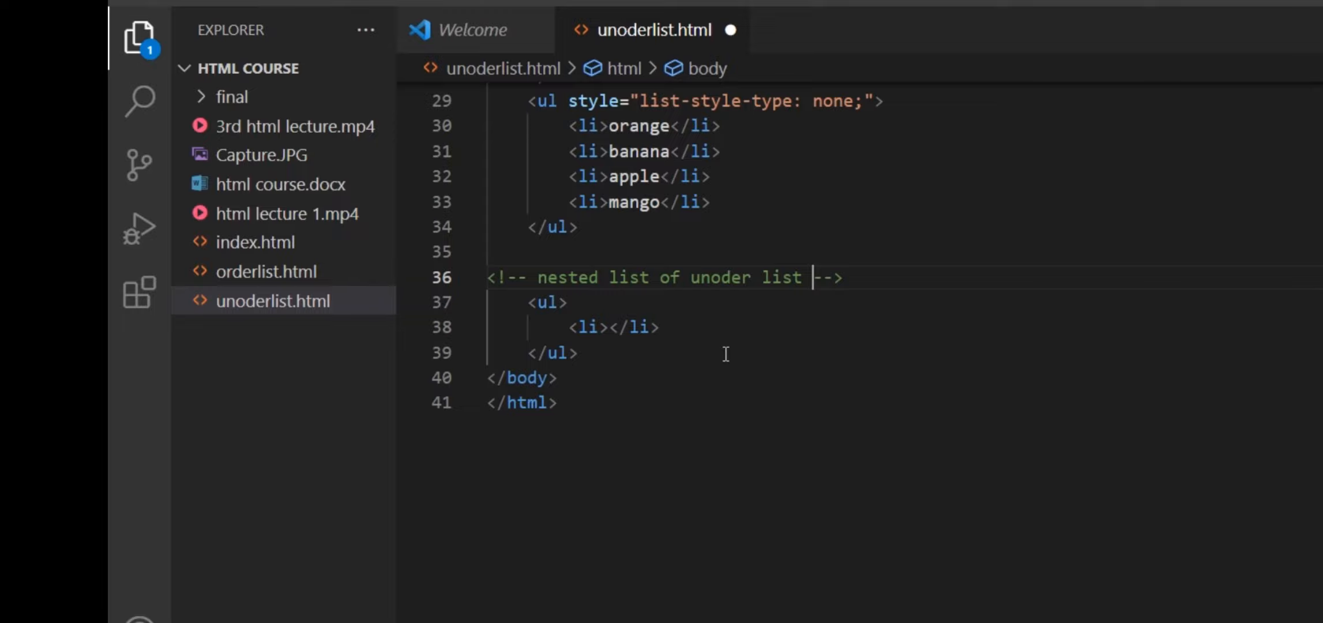
# Write coffee (black, cold coffee) and tea (black, green tea) nested lists.
pyautogui.write('coffee')
pyautogui.write('<li></li>')
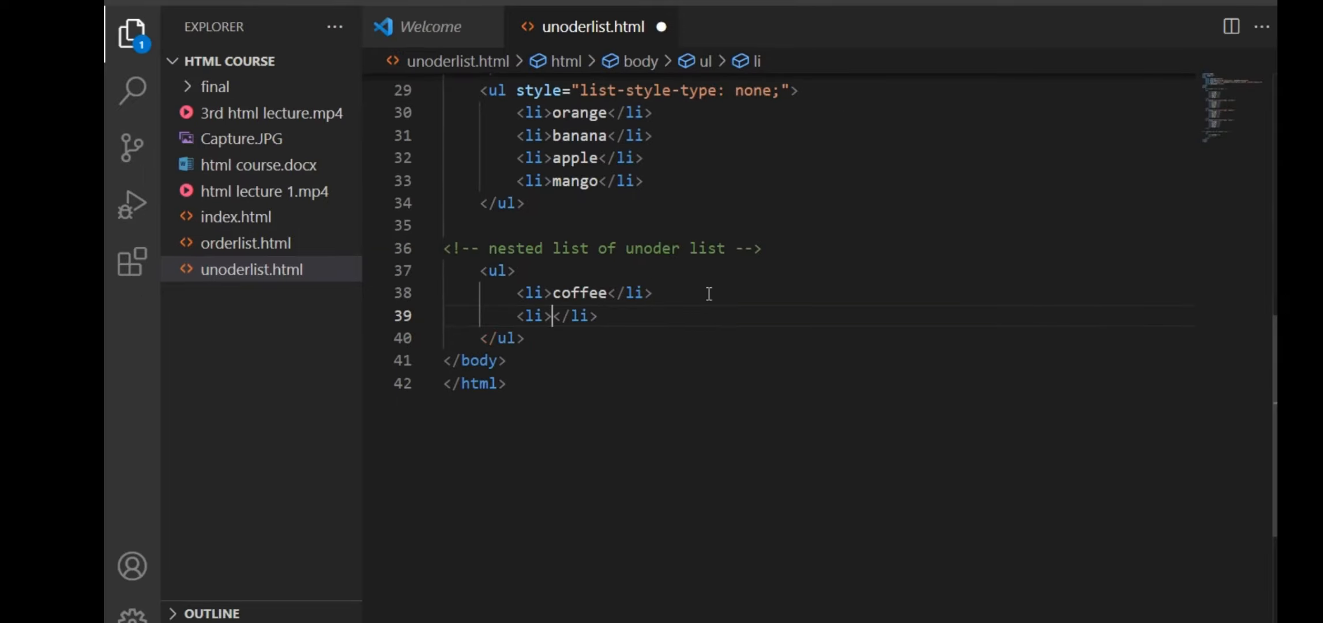
pyautogui.write('tea')
pyautogui.write('<li>black </li>')
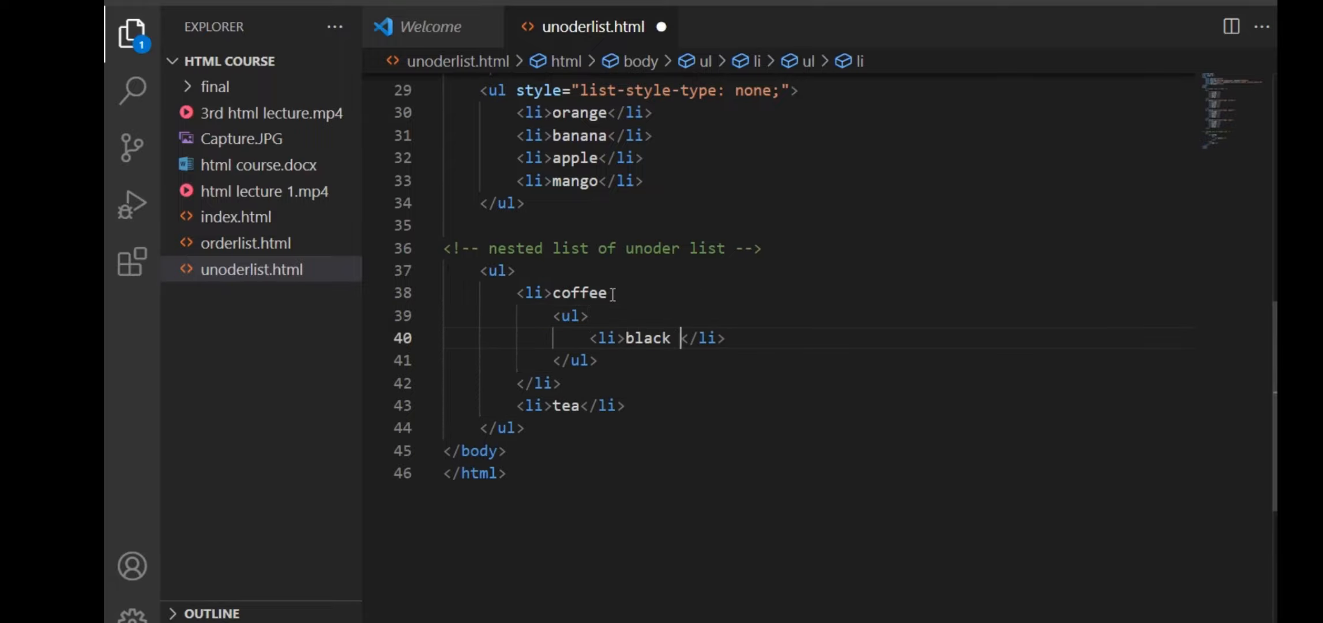
pyautogui.write('coffee')
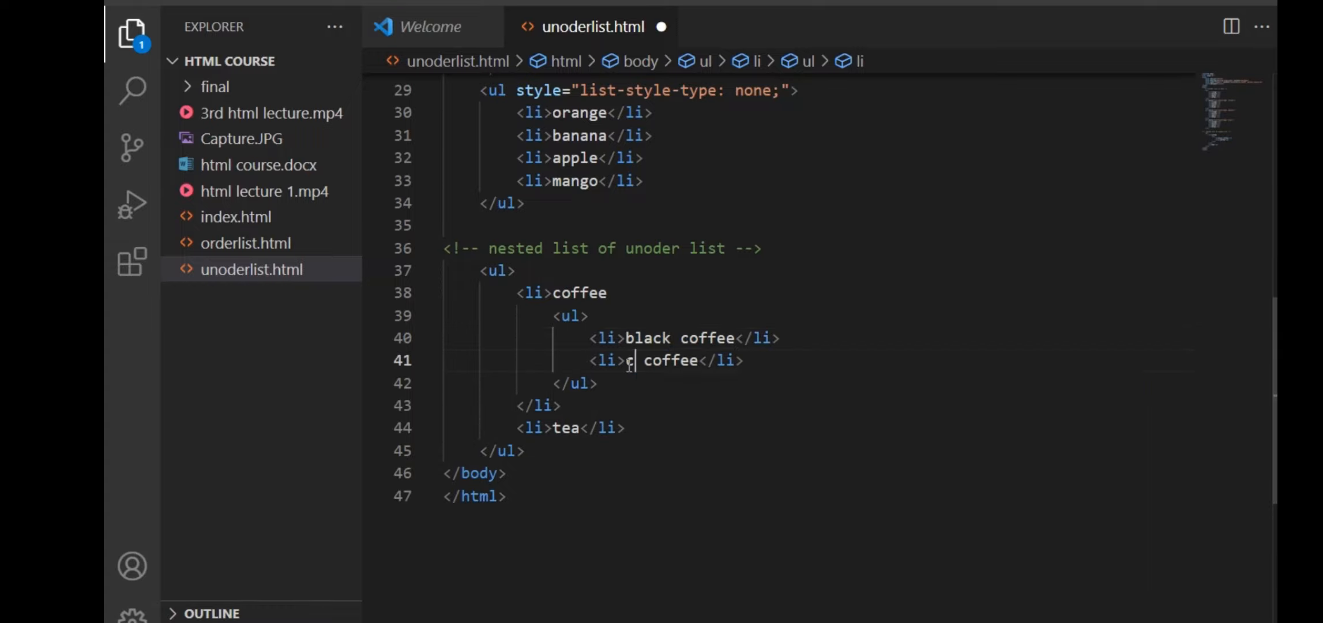
pyautogui.write('old')
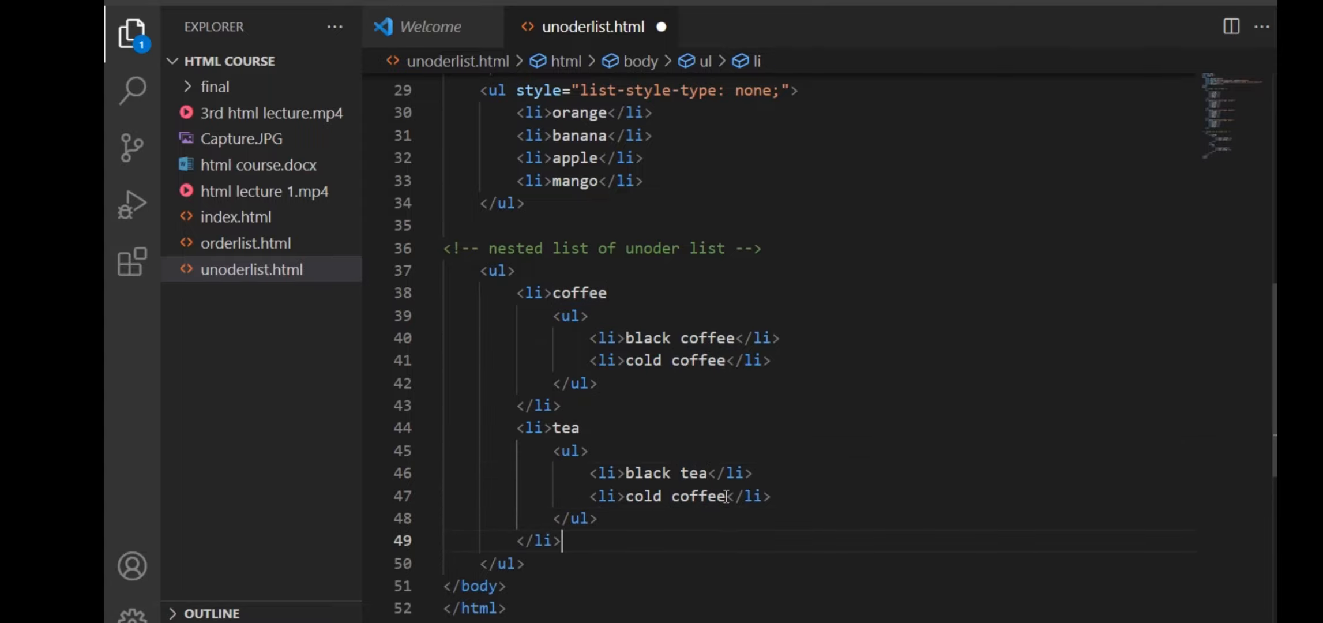
pyautogui.write('grea')
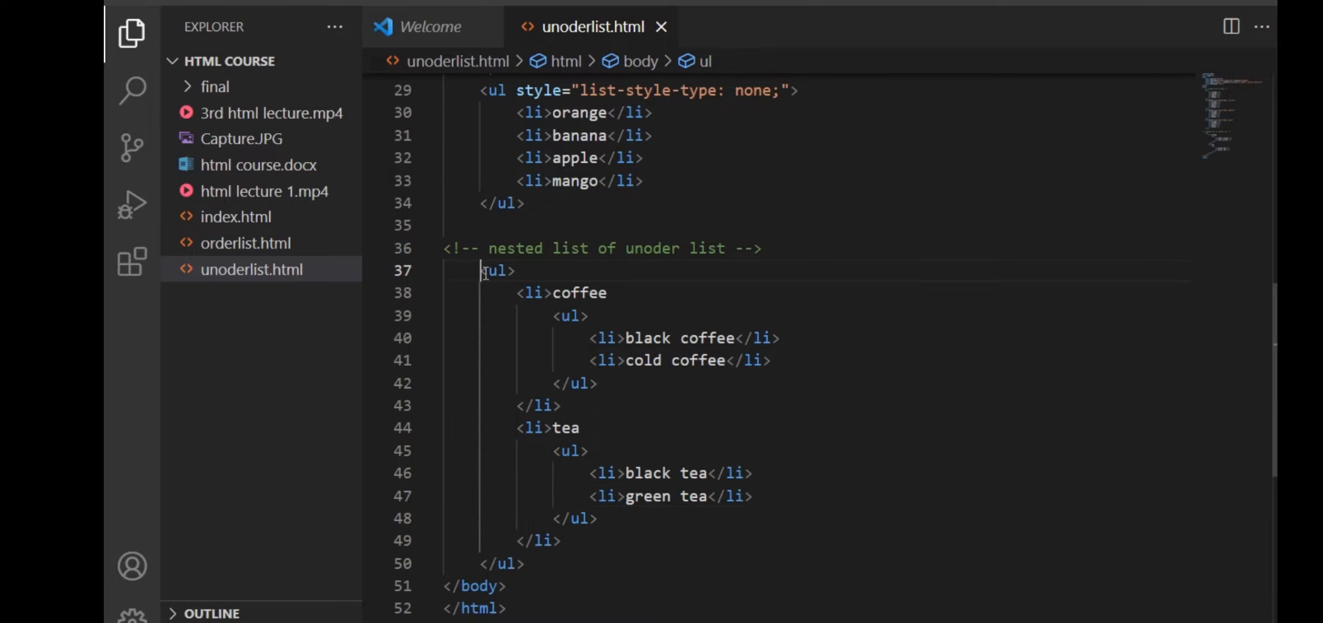
pyautogui.press('Enter')
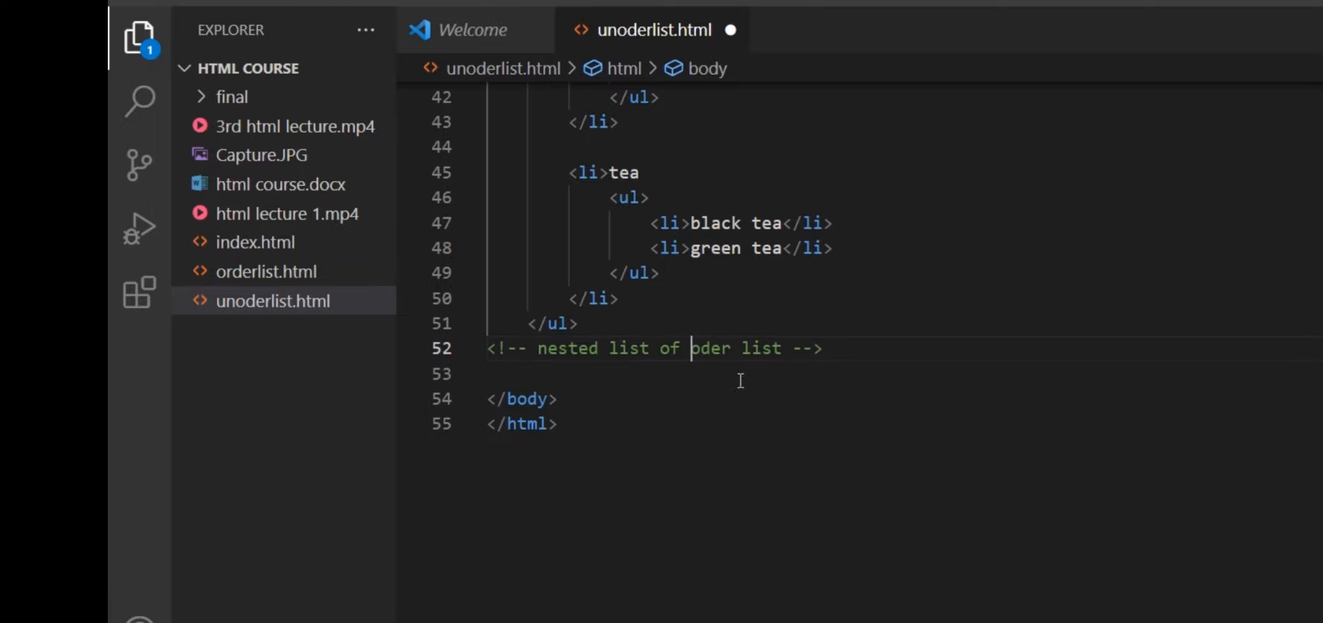
# Expand an ol skeleton and add the fruit item with its nested list.
pyautogui.write('ol')
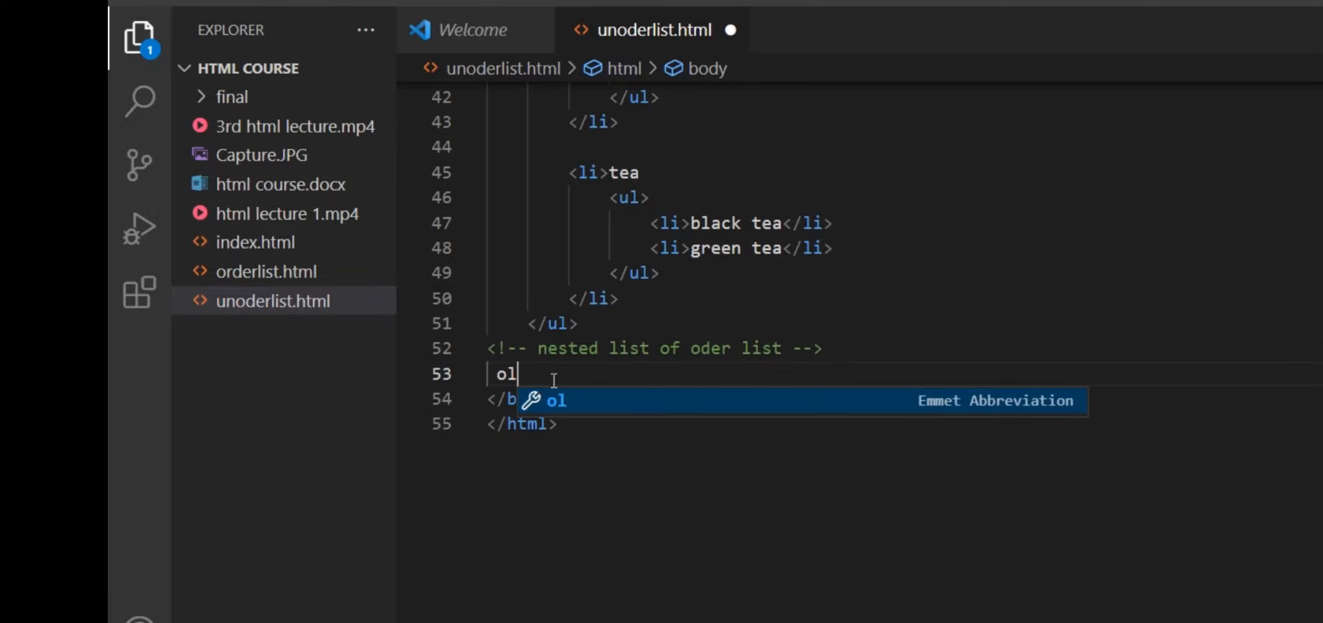
pyautogui.press('Tab')
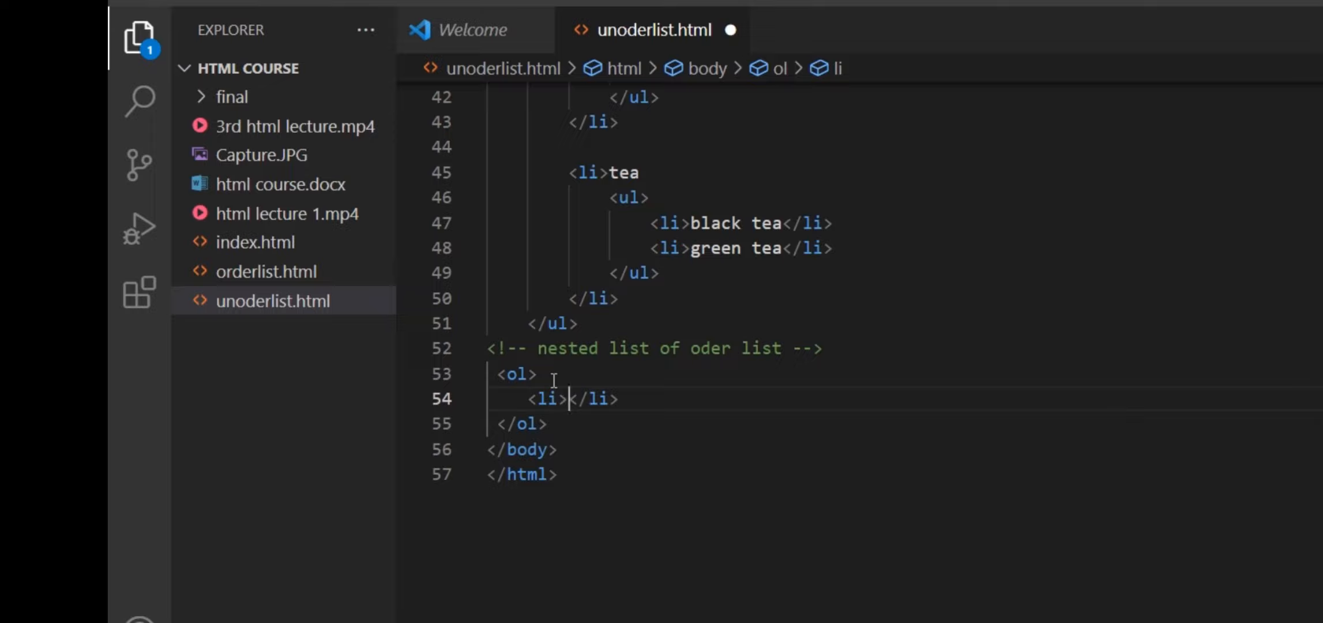
pyautogui.write('fru')
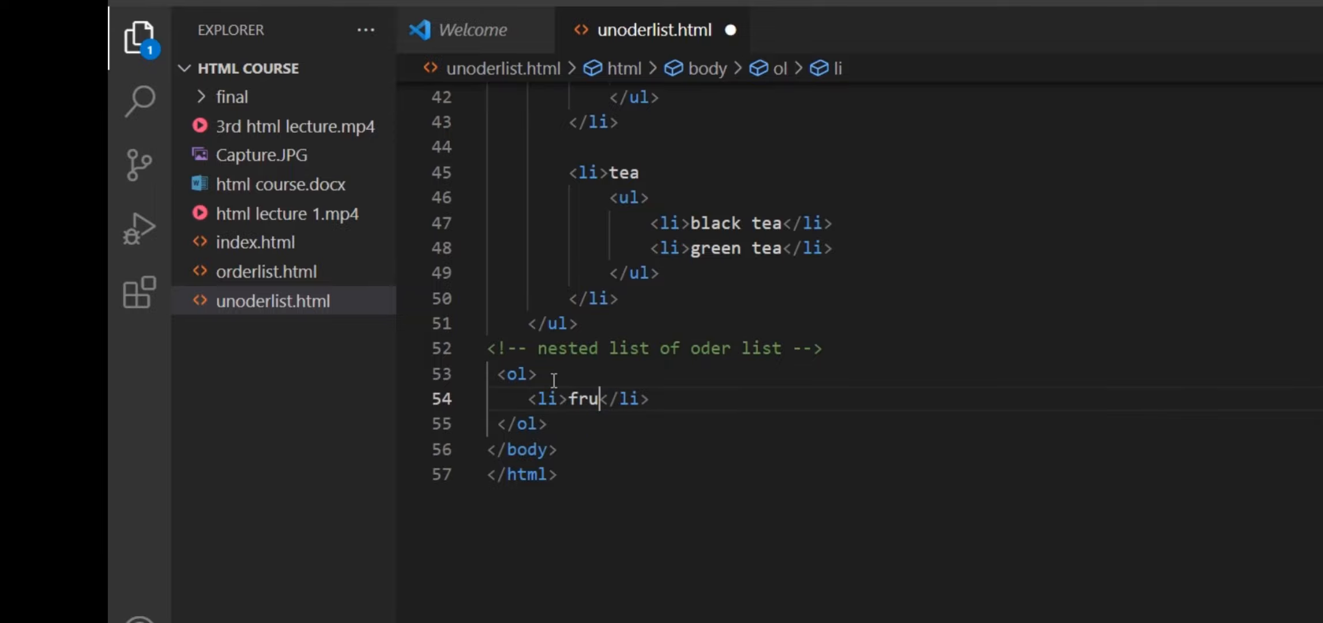
pyautogui.write('it')
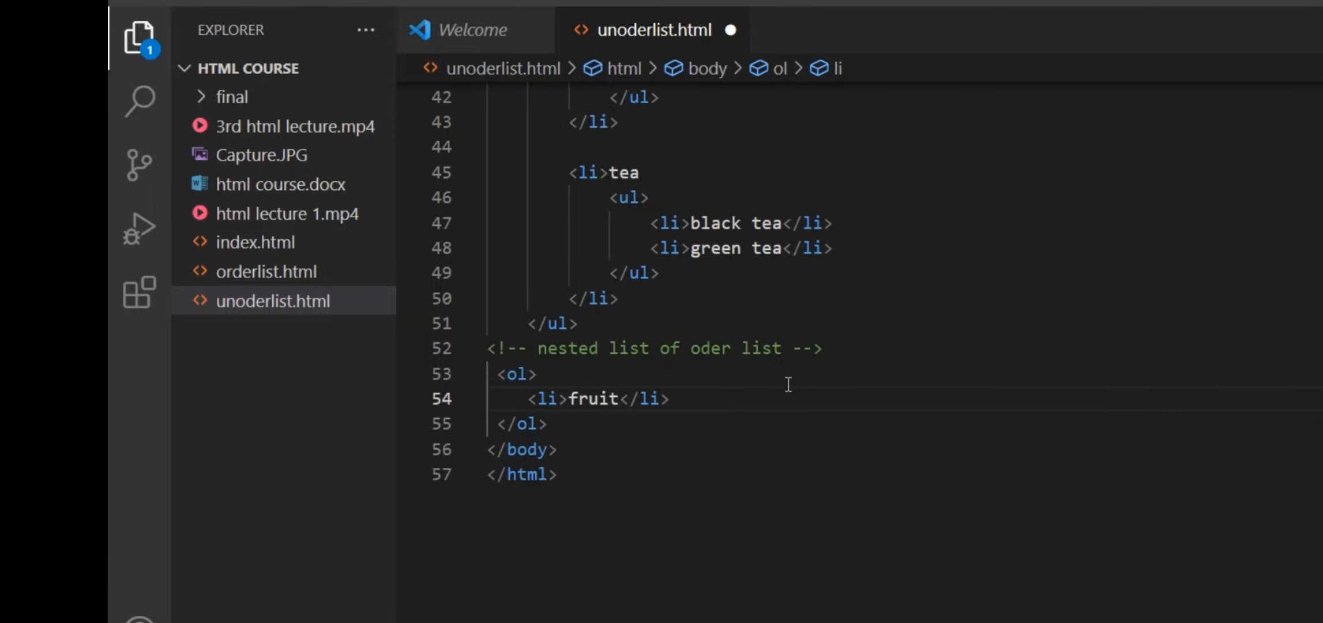
pyautogui.write('<li></li>')
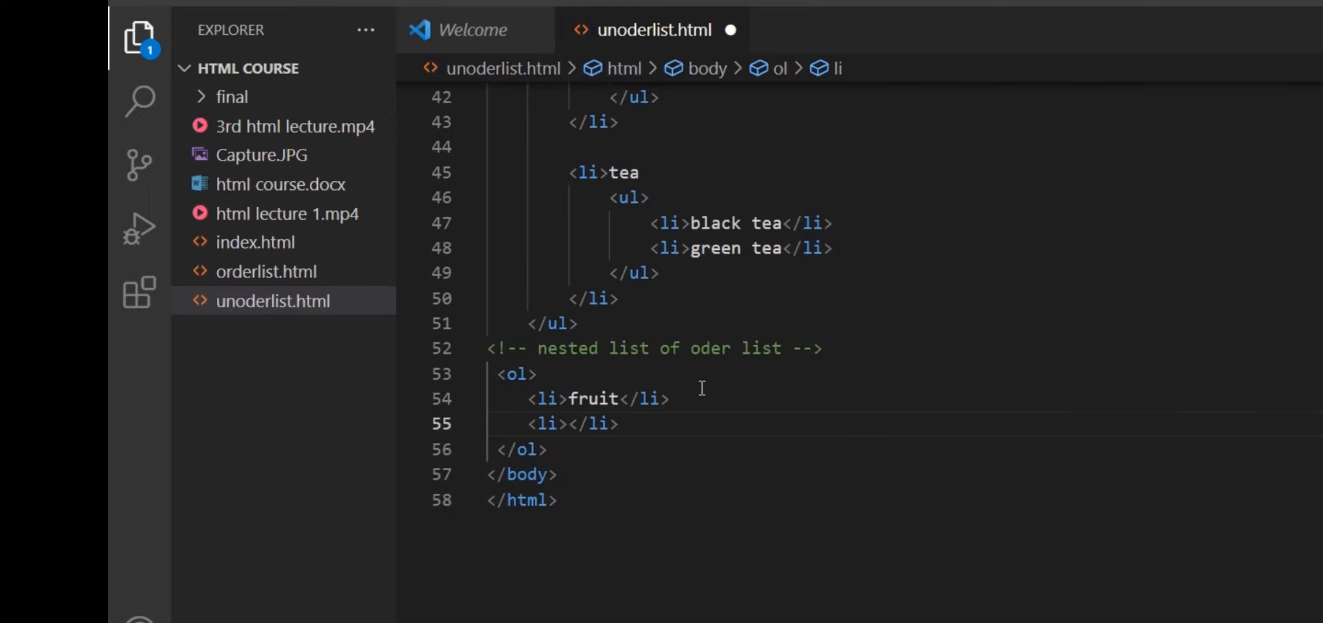
# Add a vegetable item with nested potato, tomato, cabbage and peas items.
pyautogui.write('vegetable')
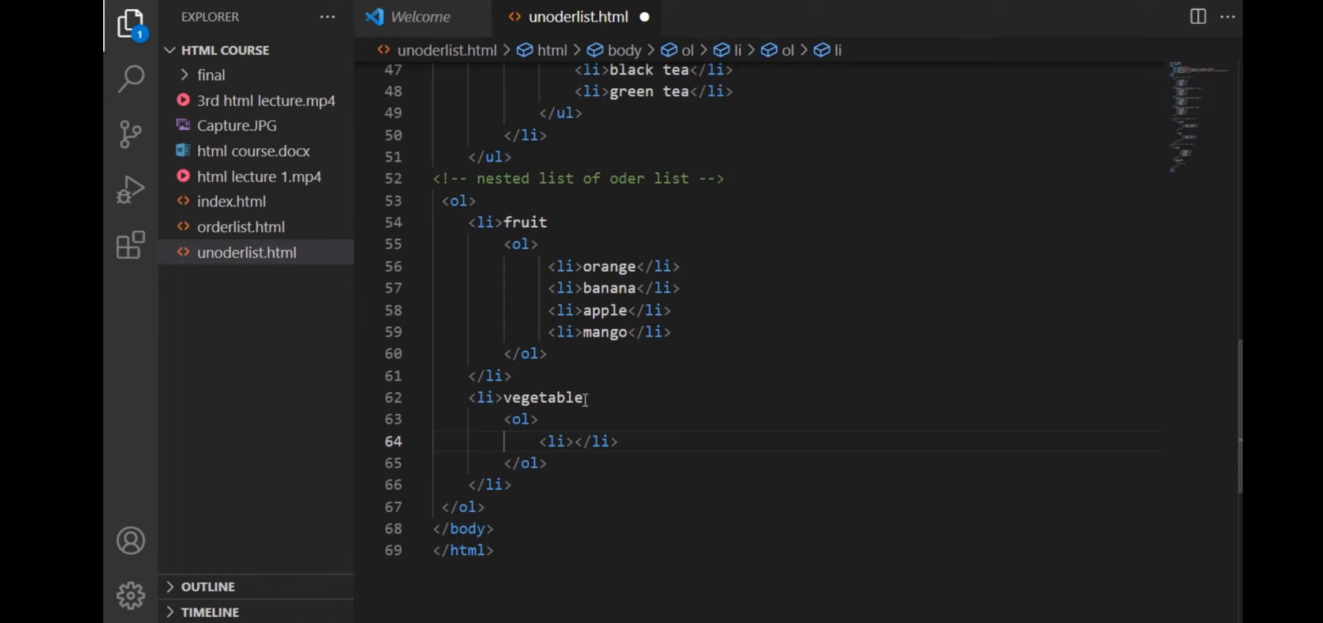
pyautogui.write('potato')
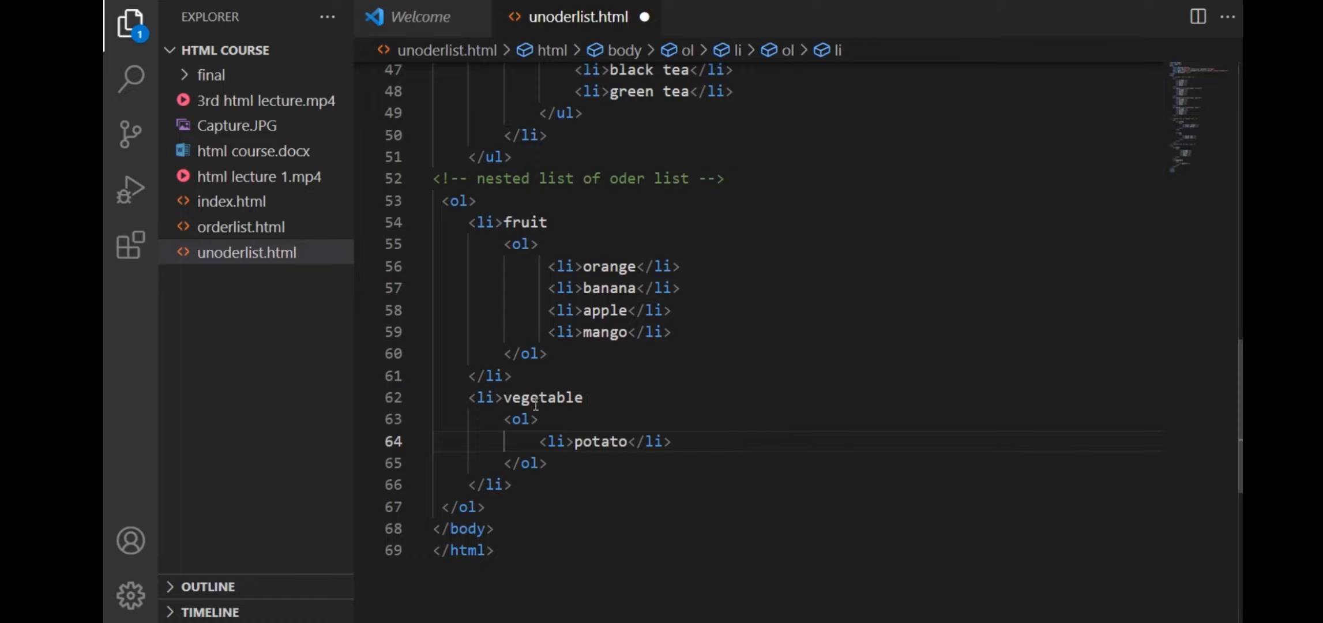
pyautogui.write('tomato</li>')
pyautogui.write('<li>cabbage</li>')
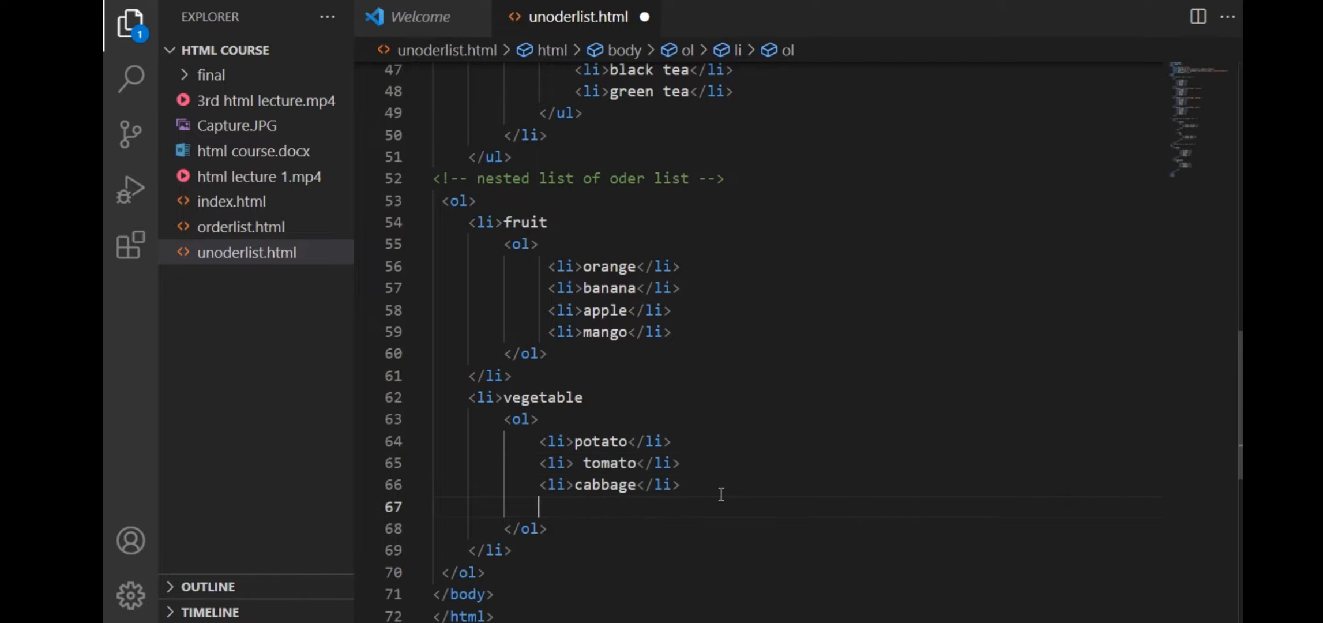
pyautogui.write('<li>peas</li>')
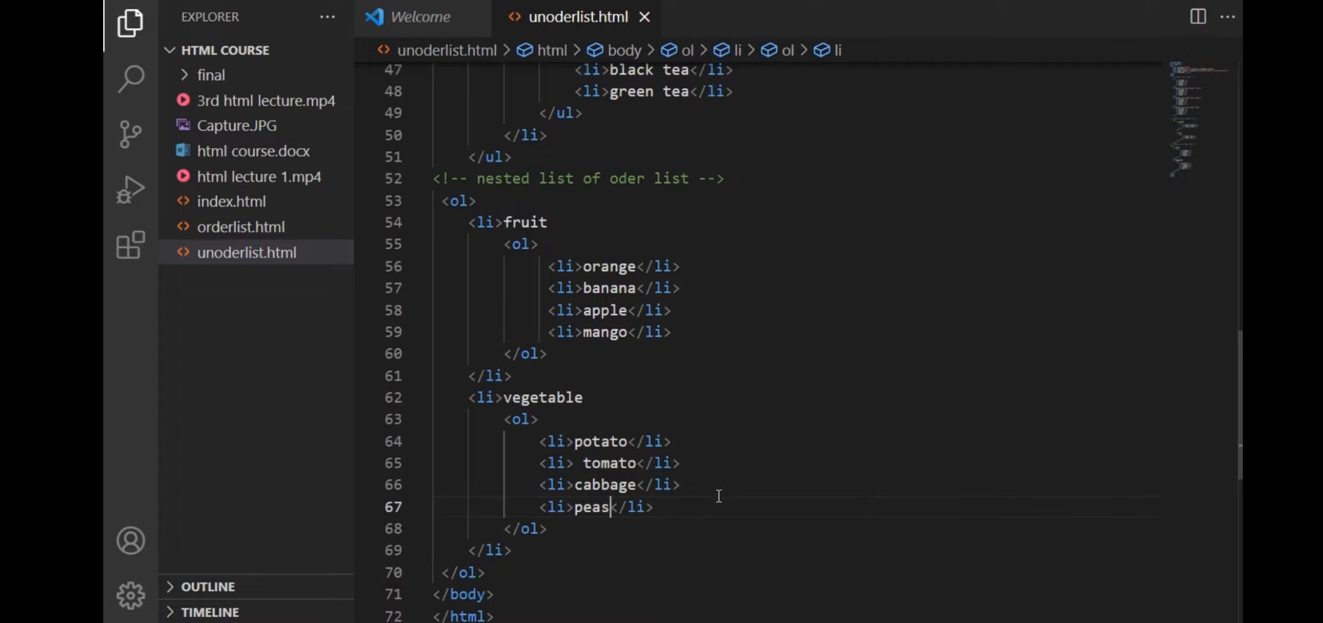
pyautogui.press('Enter')
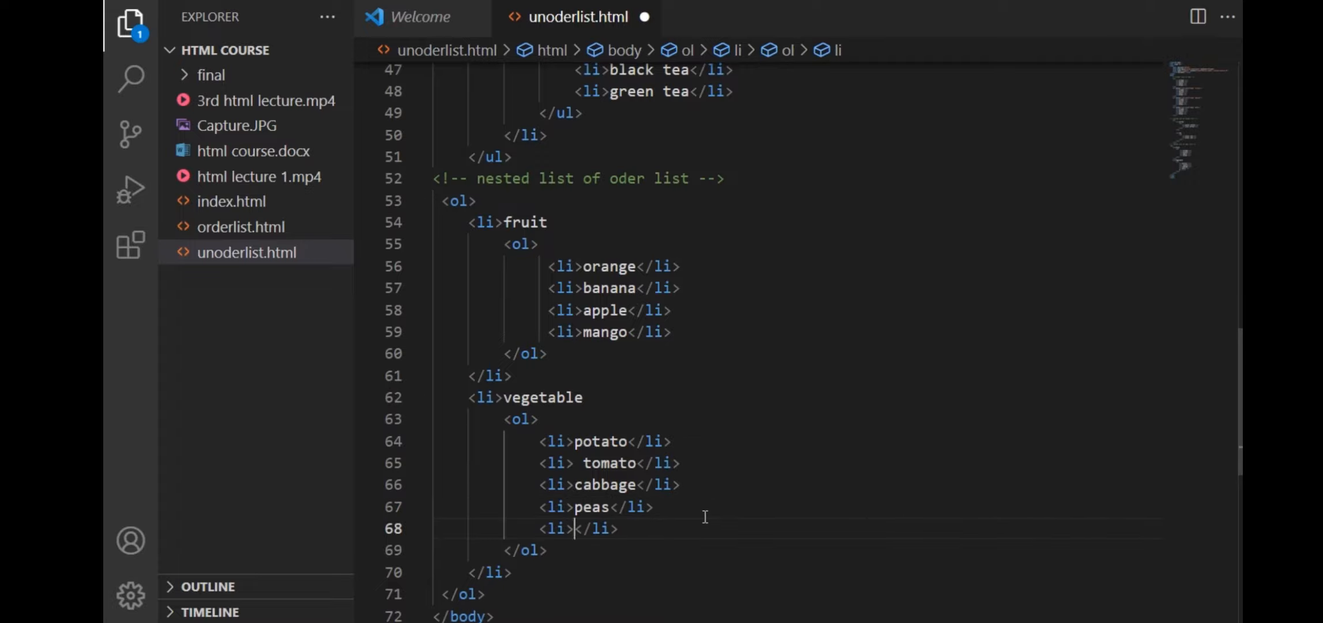